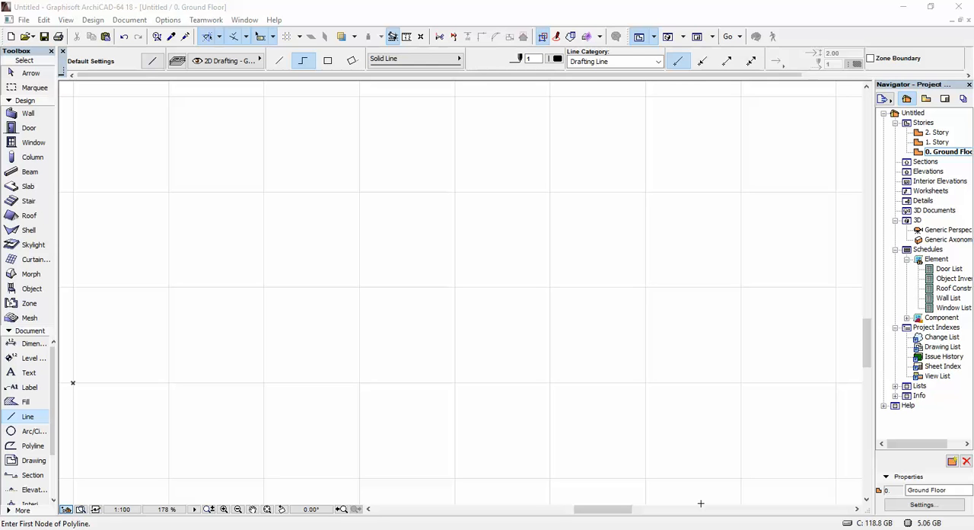
pyautogui.moveTo(27, 113)
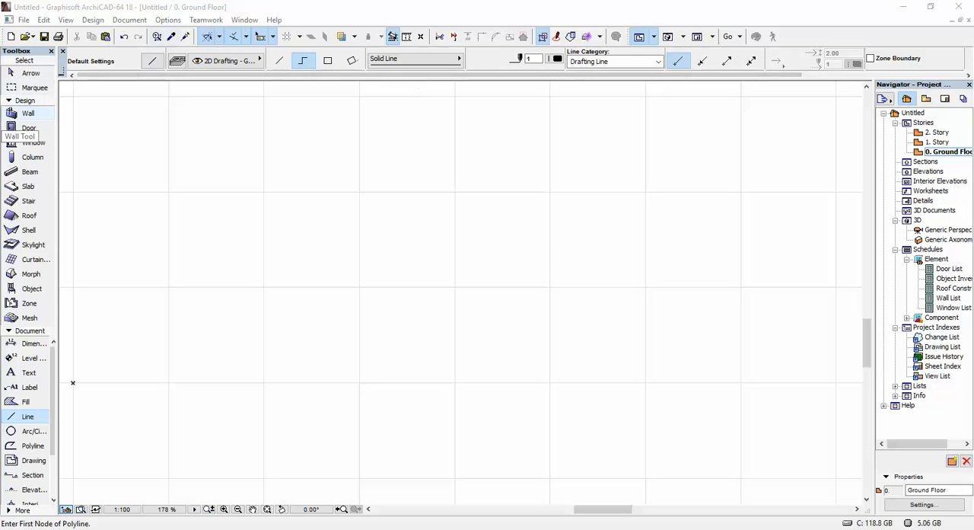
pyautogui.moveTo(28, 113)
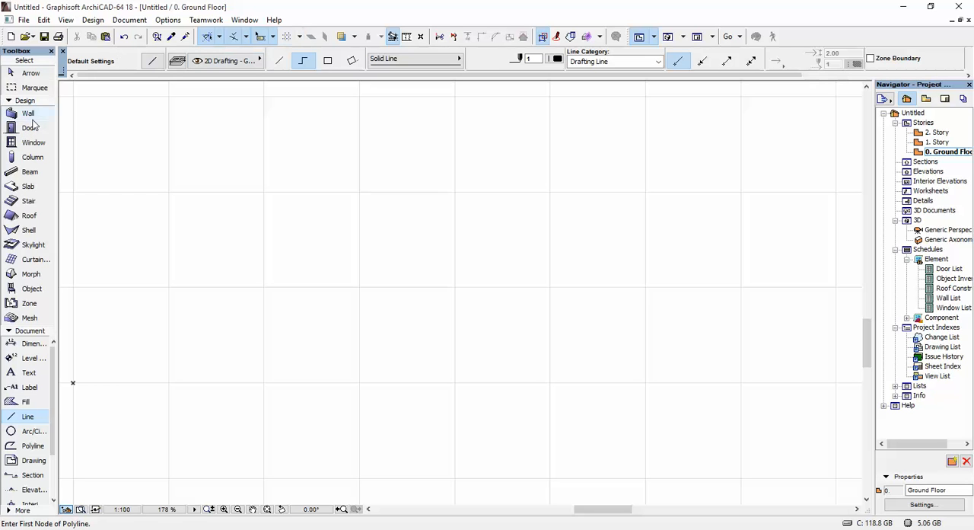
# Step: Draw a straight horizontal wall on the ground floor plan with the Wall tool
pyautogui.click(27, 113)
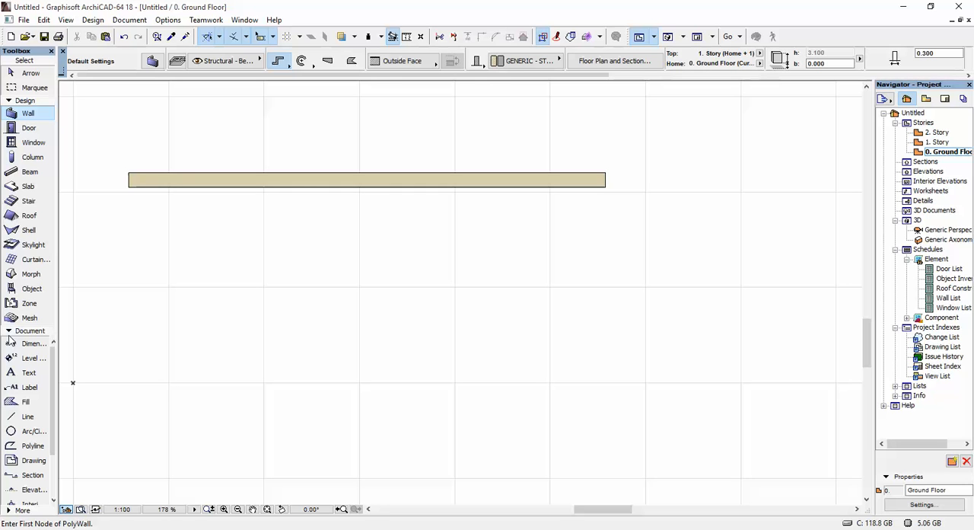
pyautogui.moveTo(27, 185)
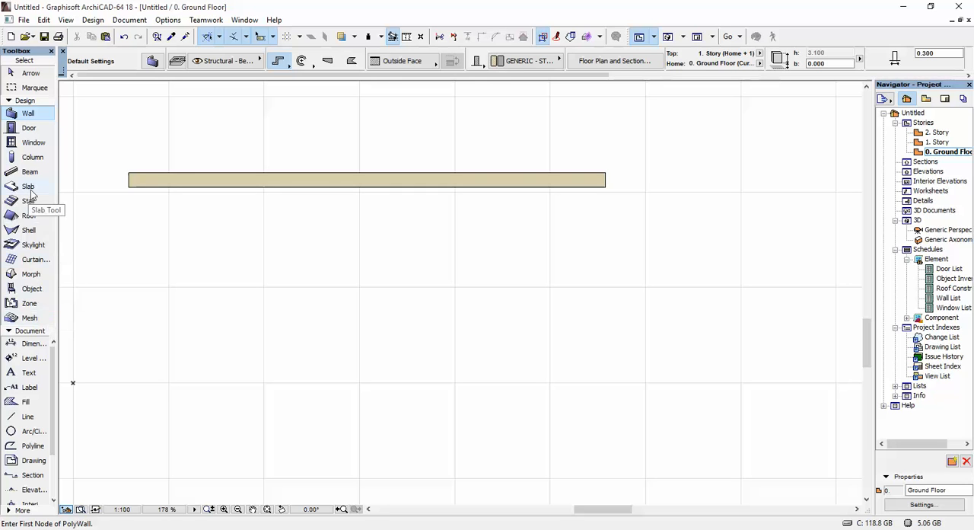
# Step: Draw an irregular six-cornered slab and drag it into position below the wall
pyautogui.click(28, 186)
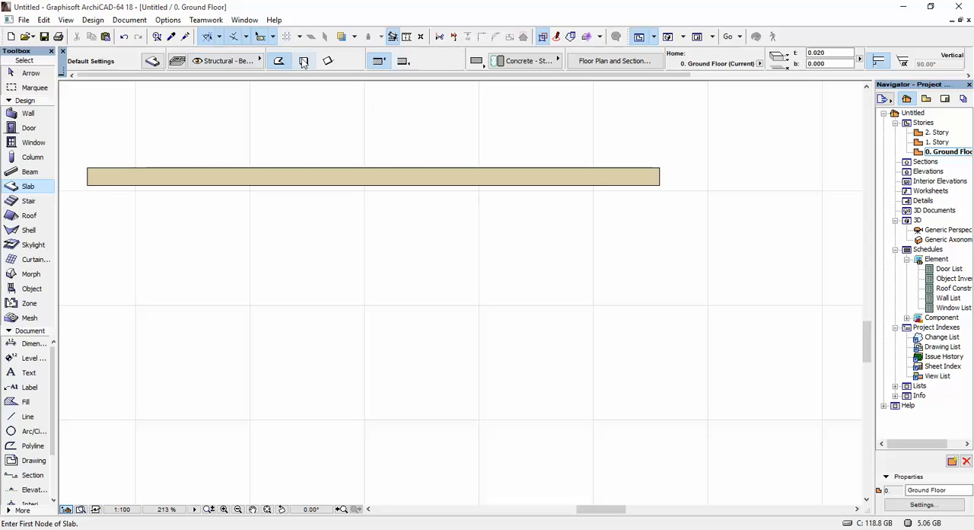
pyautogui.click(244, 222)
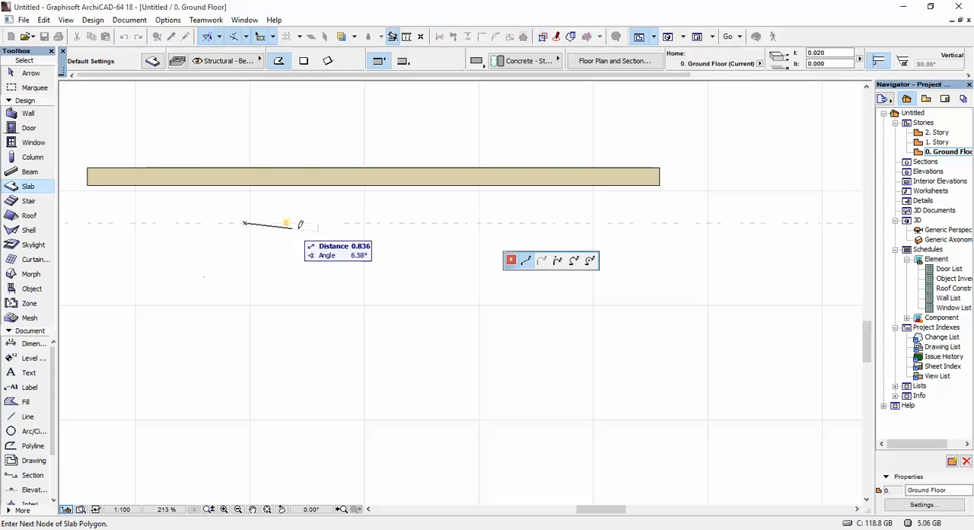
pyautogui.moveTo(307, 205)
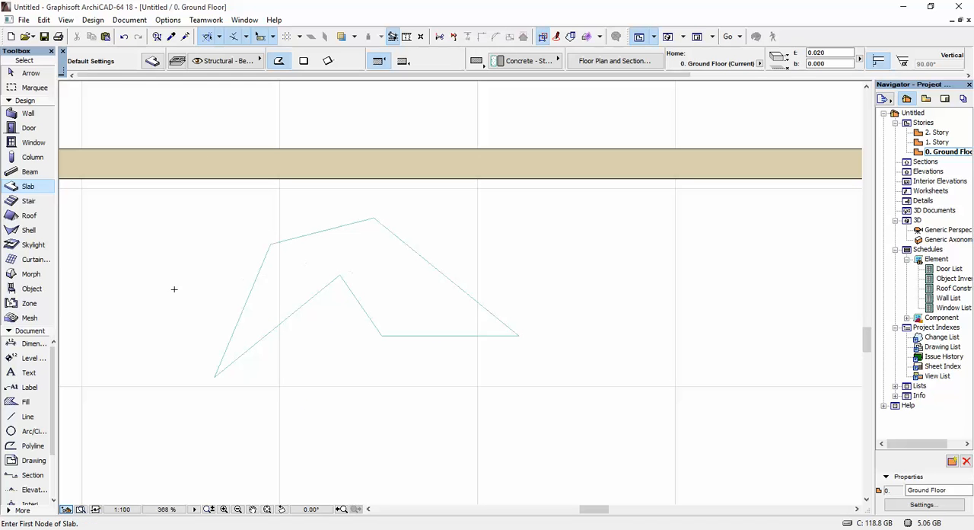
pyautogui.click(373, 261)
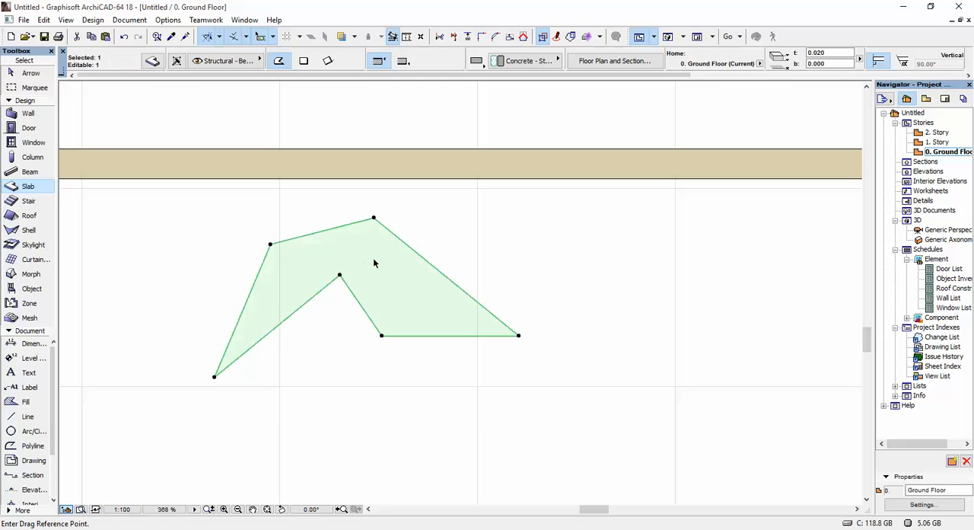
pyautogui.moveTo(373, 262); pyautogui.dragTo(434, 297)
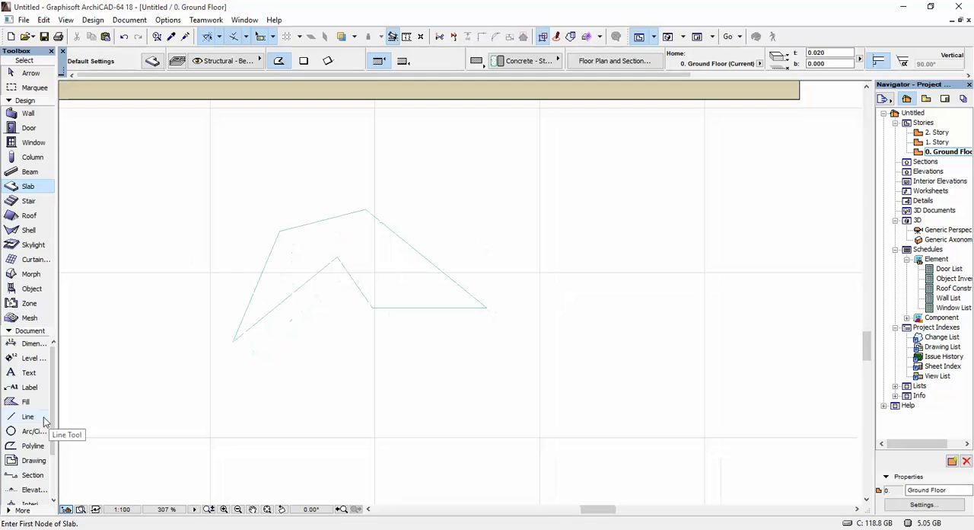
# Step: Trace the slab's outline with lines and offset all edges just outside its edge
pyautogui.click(27, 416)
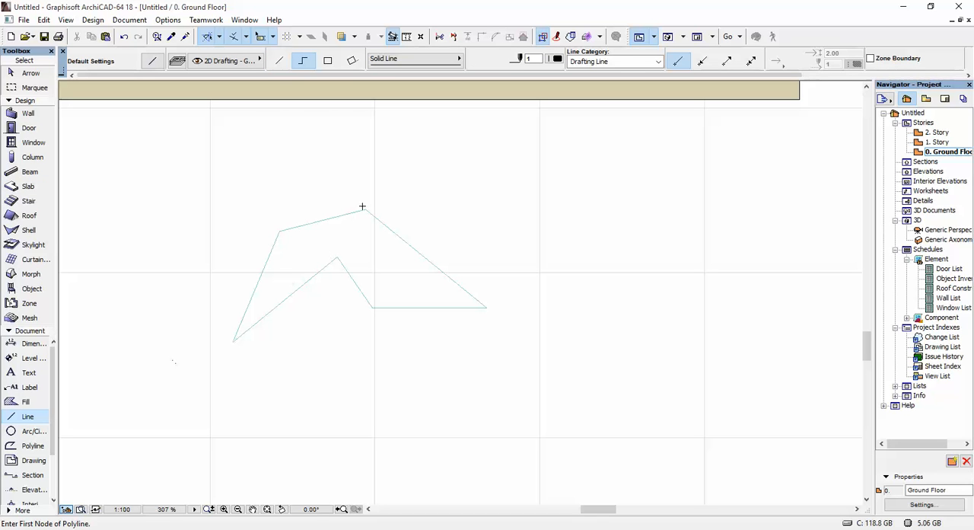
pyautogui.moveTo(303, 159)
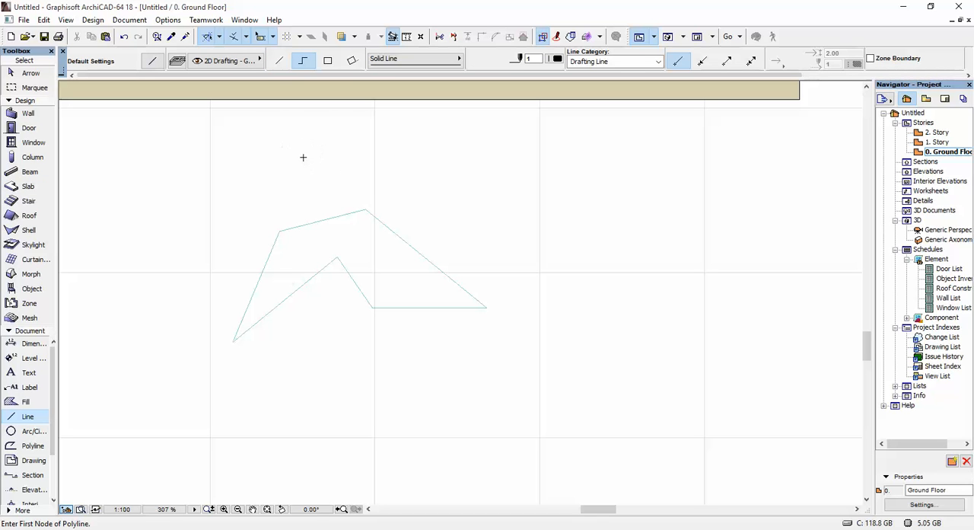
pyautogui.moveTo(343, 216)
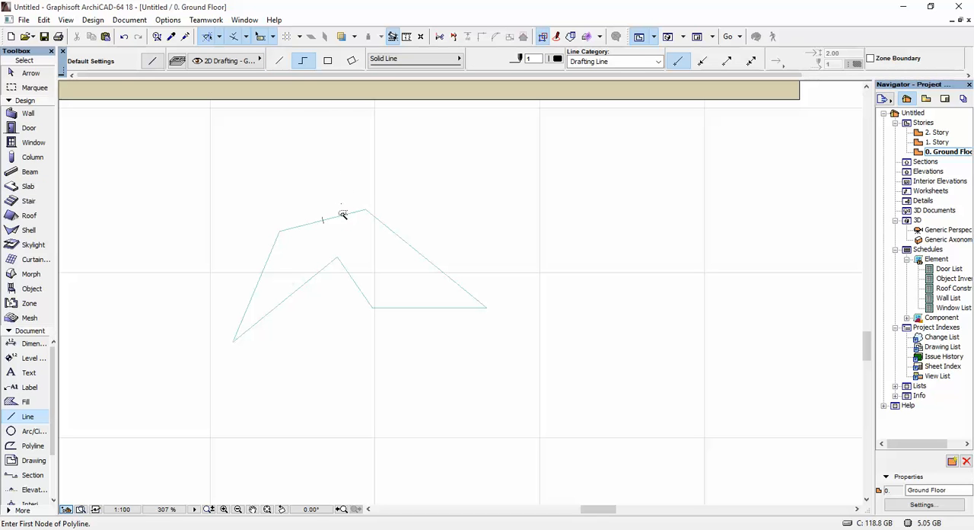
pyautogui.click(342, 216)
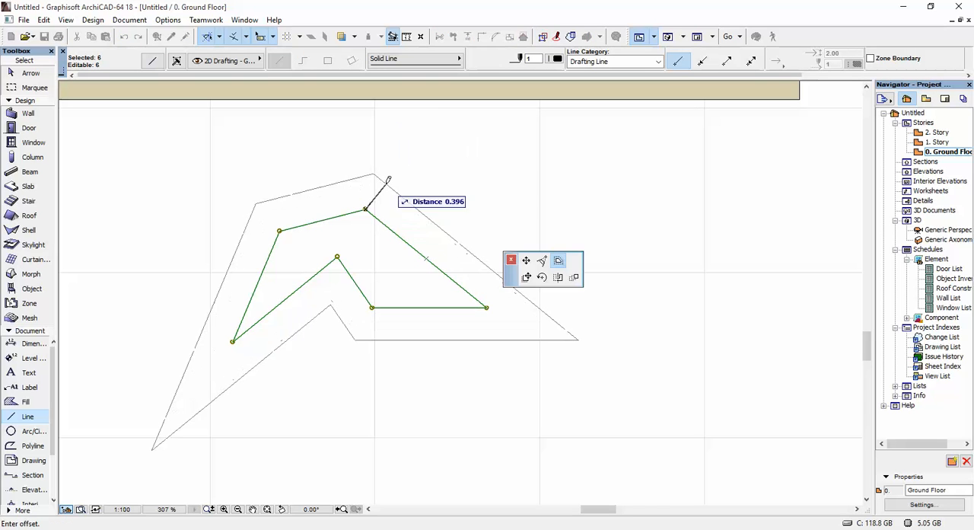
pyautogui.scroll(3)
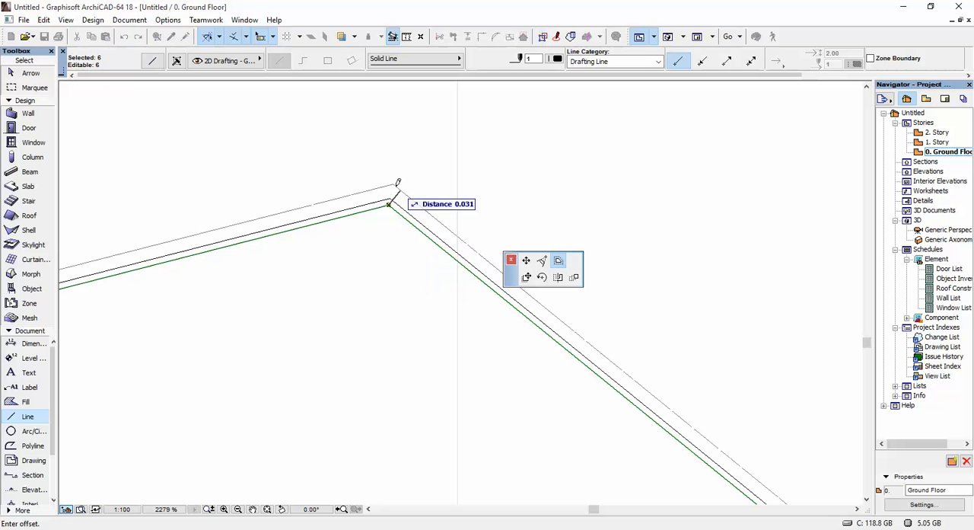
pyautogui.click(448, 203)
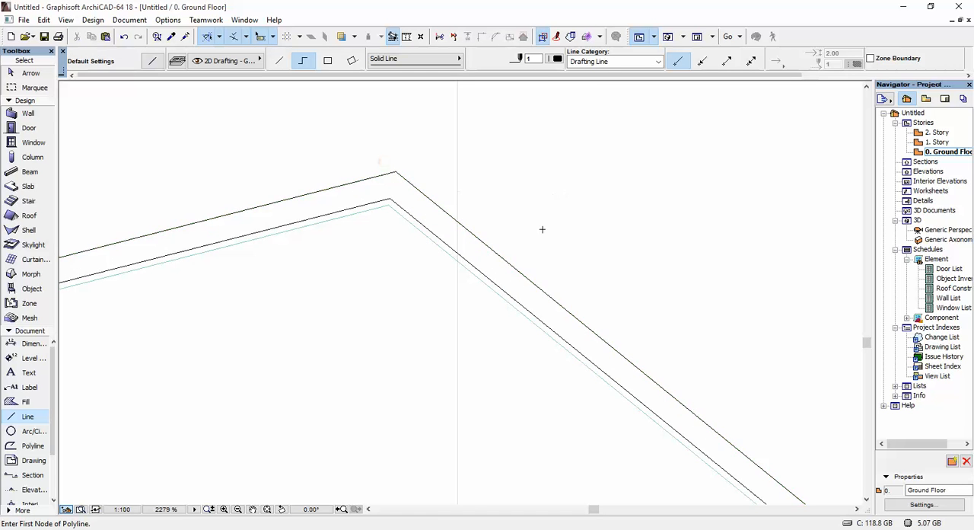
# Step: Pick up the existing slab's settings and draw a thin slab band along the offset outline
pyautogui.scroll(-3)
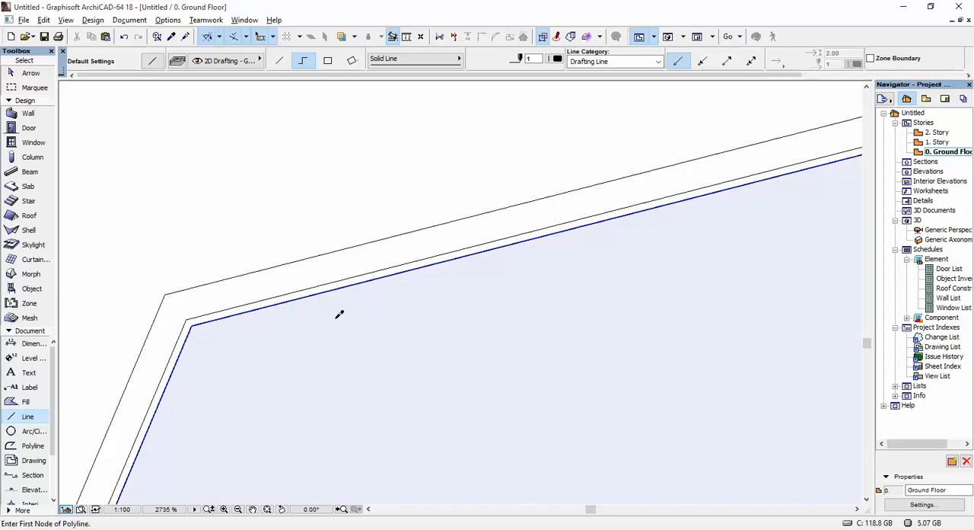
pyautogui.moveTo(317, 332)
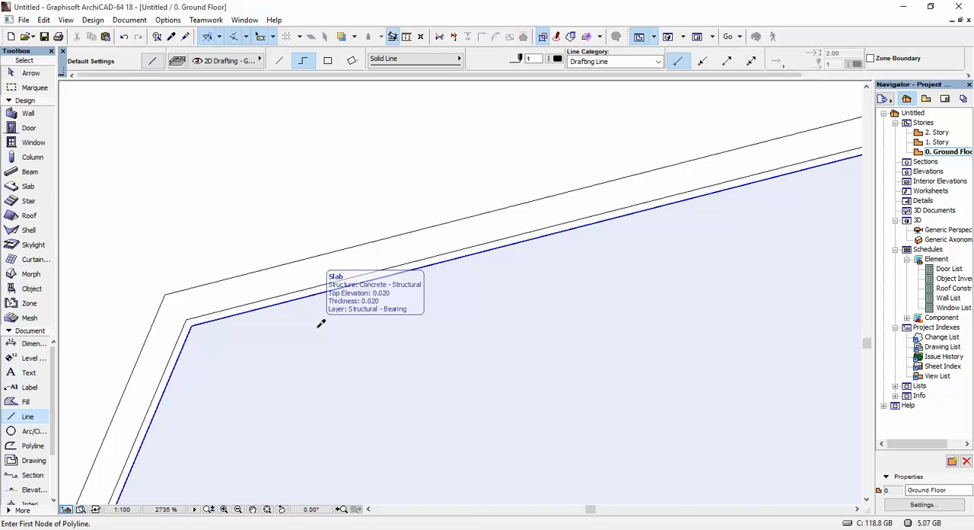
pyautogui.click(28, 185)
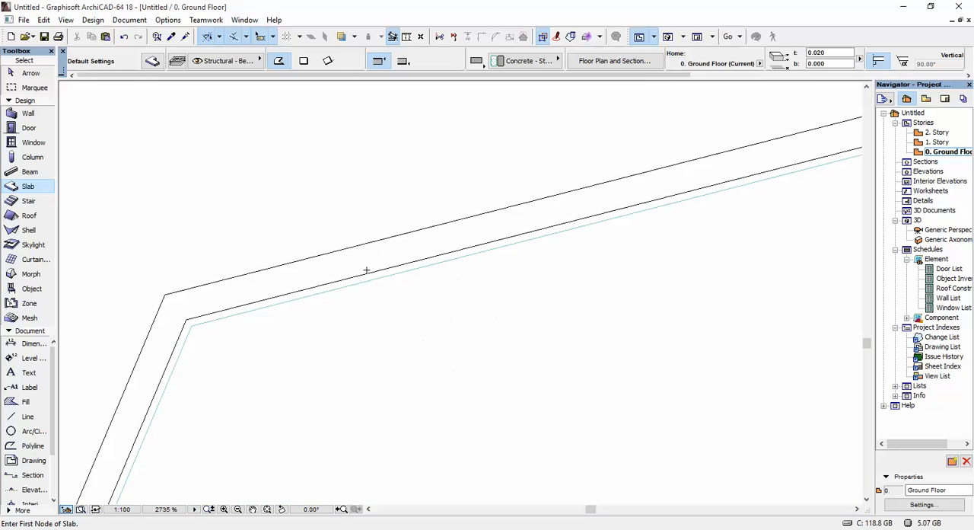
pyautogui.moveTo(320, 338)
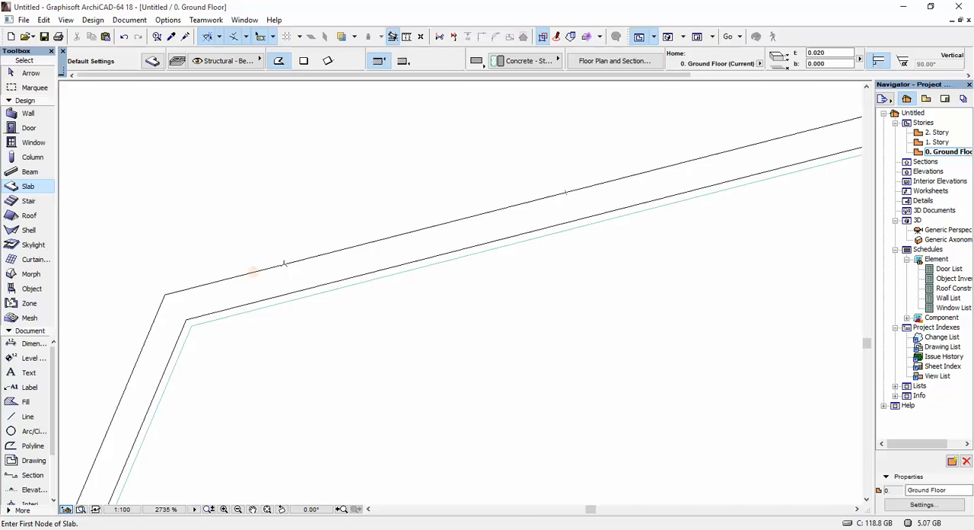
pyautogui.moveTo(283, 262)
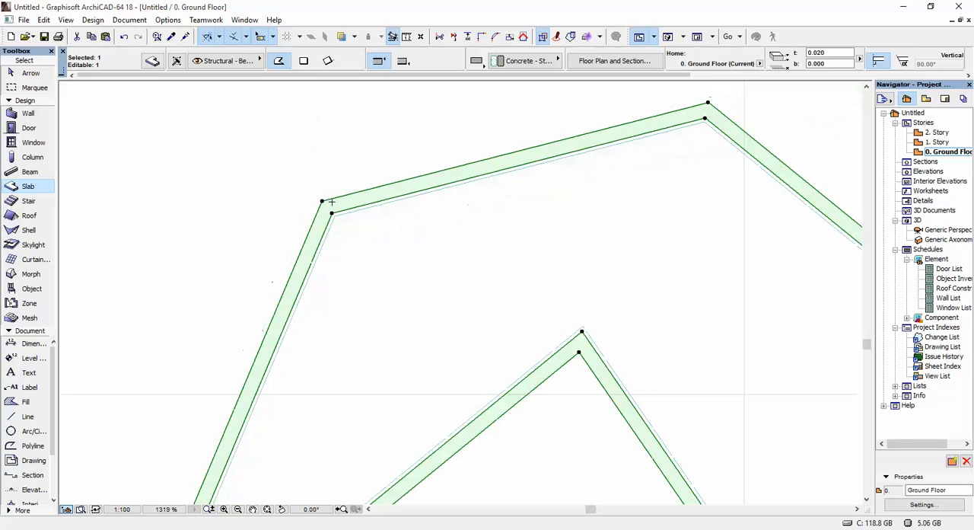
pyautogui.scroll(-3)
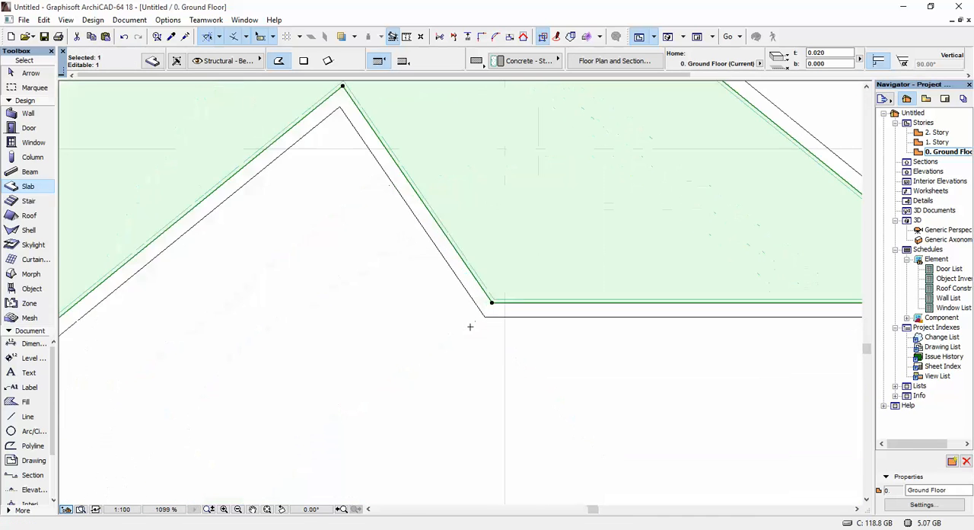
pyautogui.scroll(3)
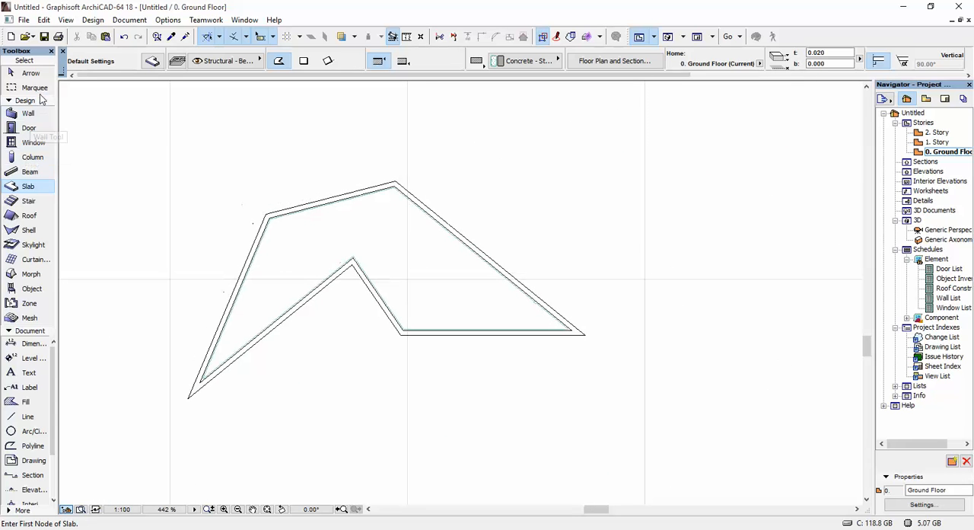
# Step: View the slab in 3D with its concrete surface and select it for editing
pyautogui.click(34, 87)
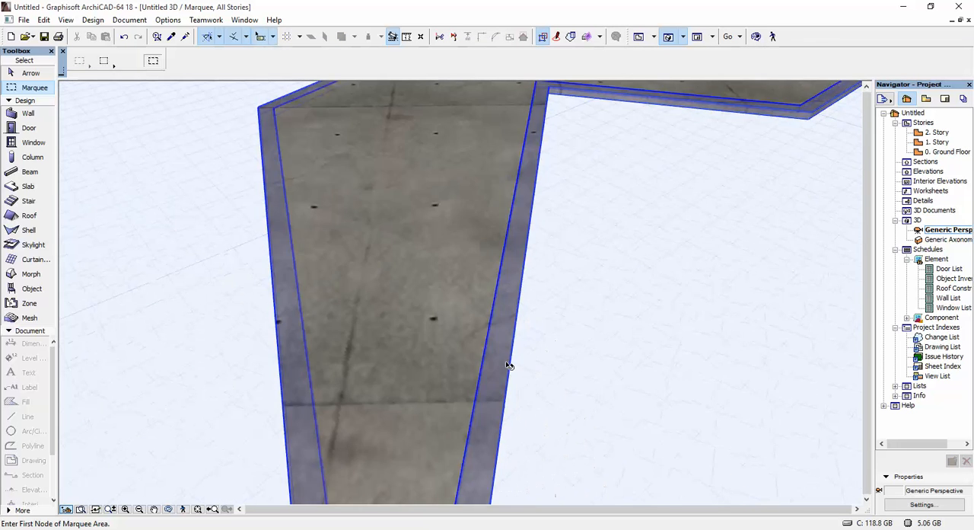
pyautogui.moveTo(508, 350)
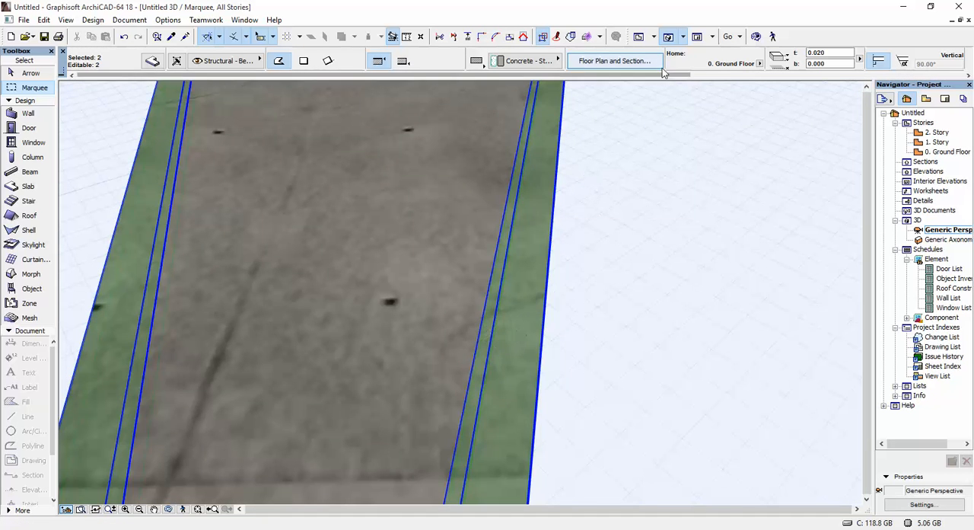
pyautogui.tripleClick(828, 51)
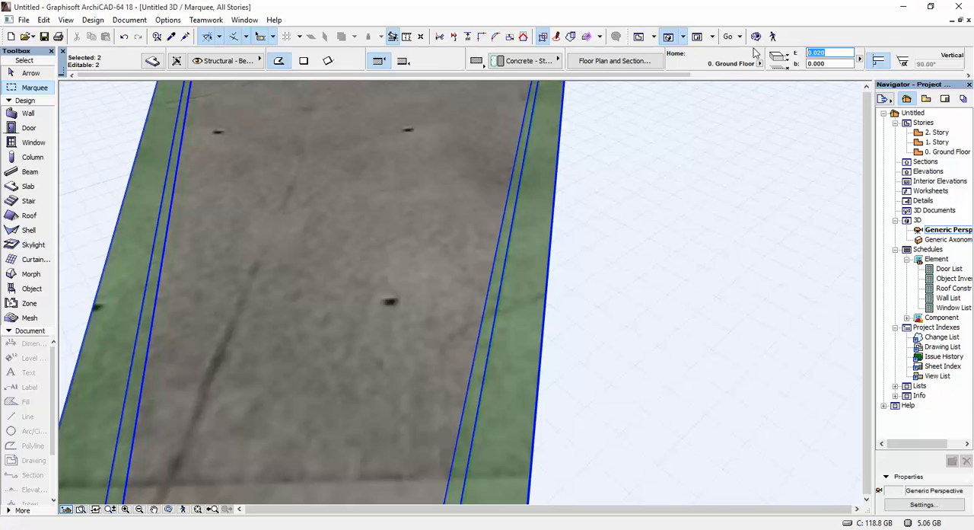
pyautogui.click(34, 87)
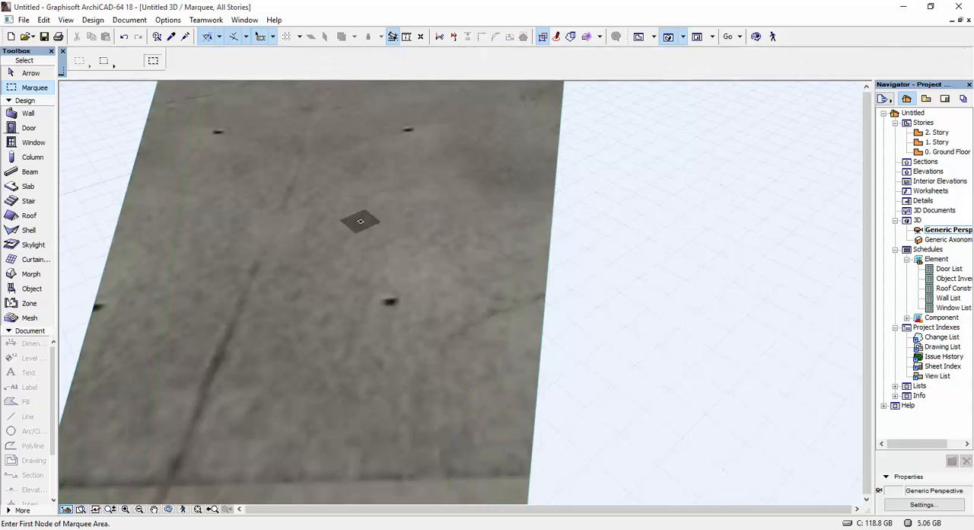
pyautogui.click(360, 222)
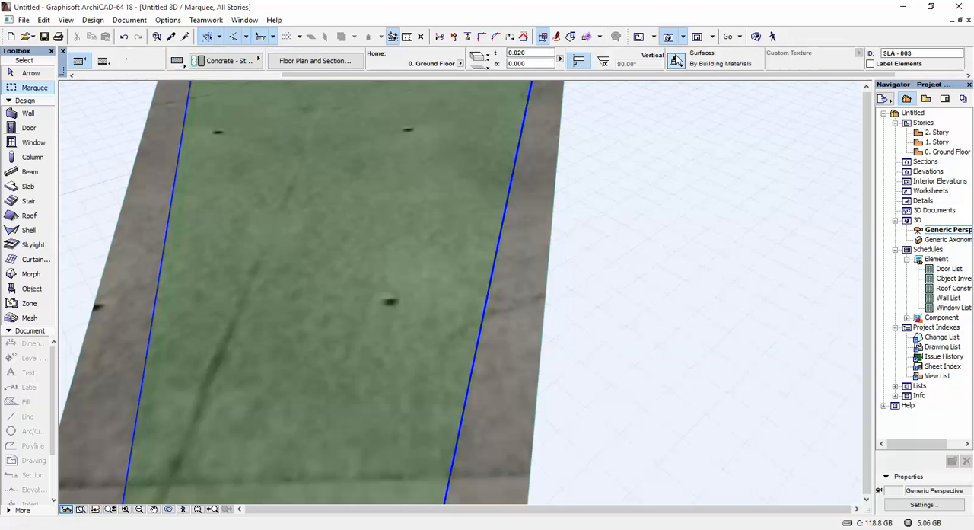
# Step: Override the slab surfaces with Wood - Walnut Horizontal and Wood - Mahogany Vertical
pyautogui.click(676, 61)
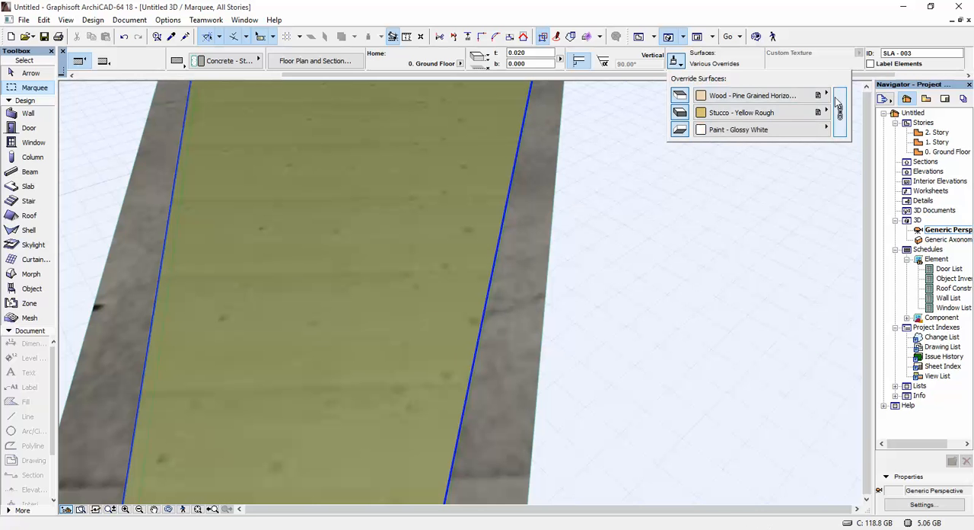
pyautogui.click(752, 94)
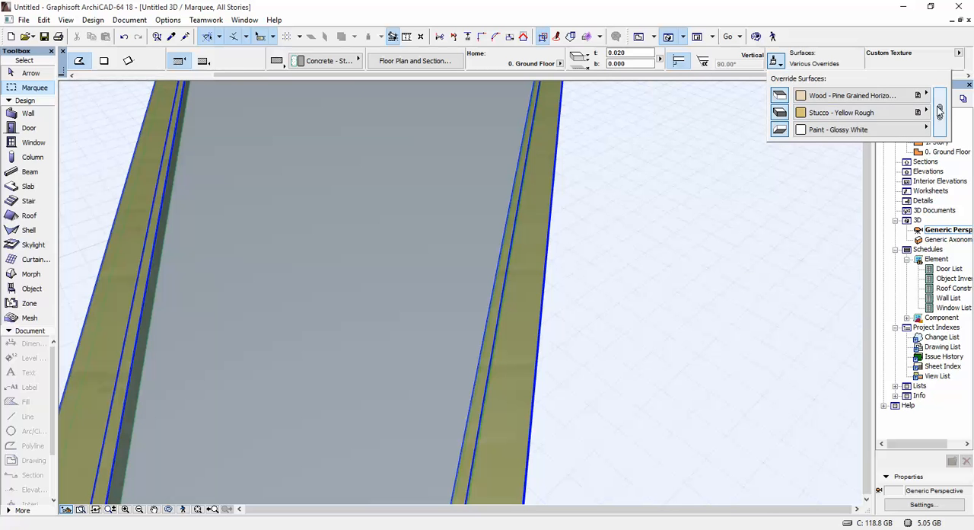
pyautogui.click(926, 95)
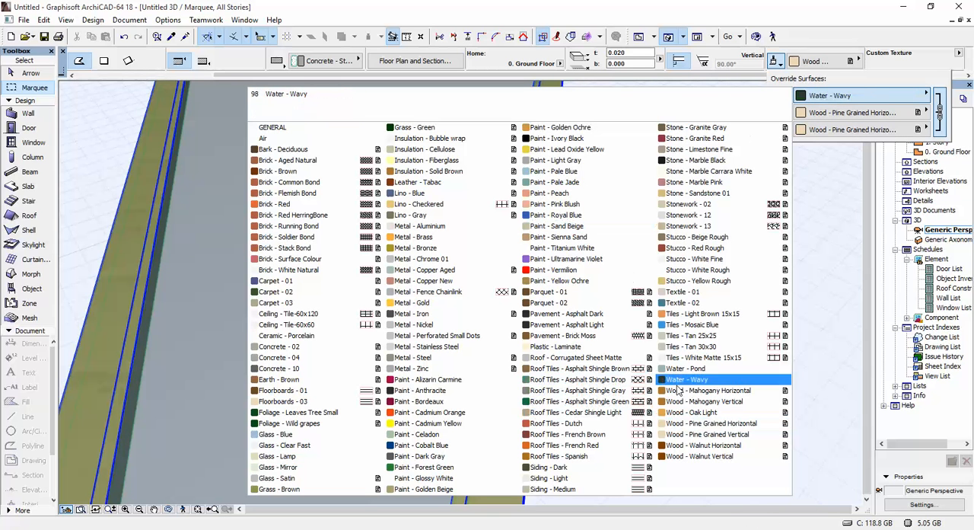
pyautogui.click(700, 444)
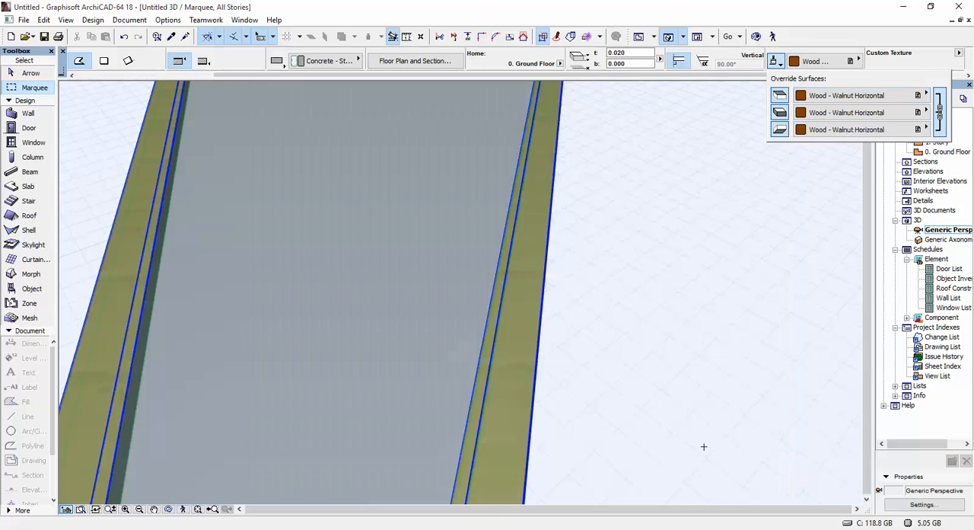
pyautogui.click(860, 95)
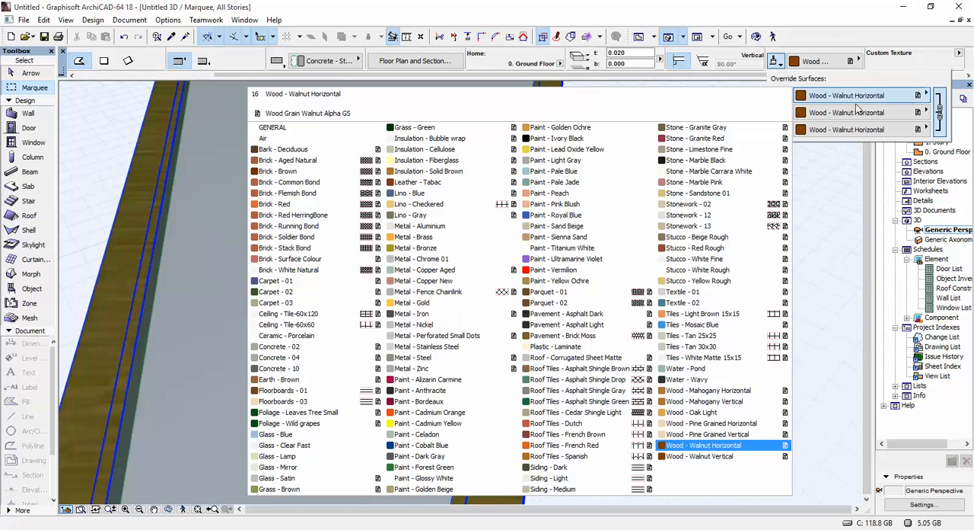
pyautogui.click(703, 401)
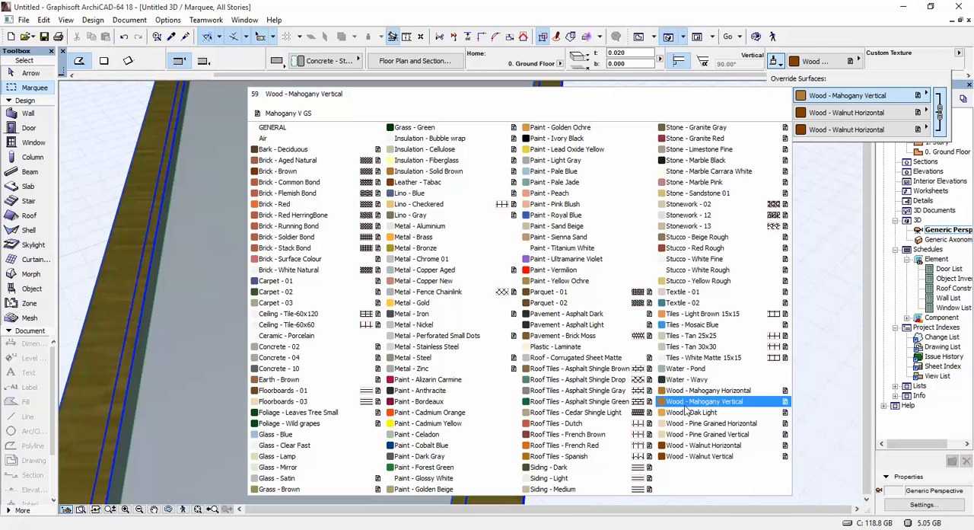
pyautogui.click(704, 402)
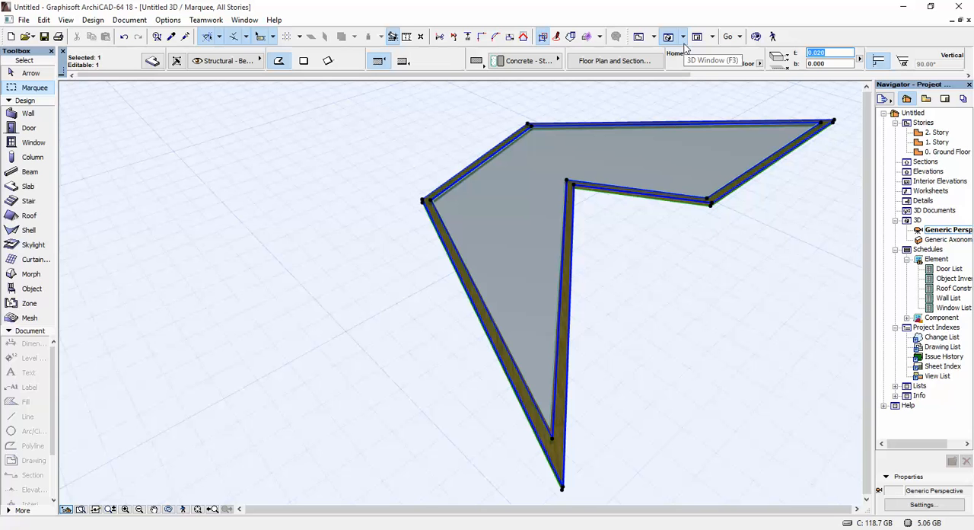
# Step: Set the V-shaped frame slab thickness to 0.04 and orbit to check its wood edges
pyautogui.write('0.04')
pyautogui.click(831, 62)
pyautogui.write('-0.02')
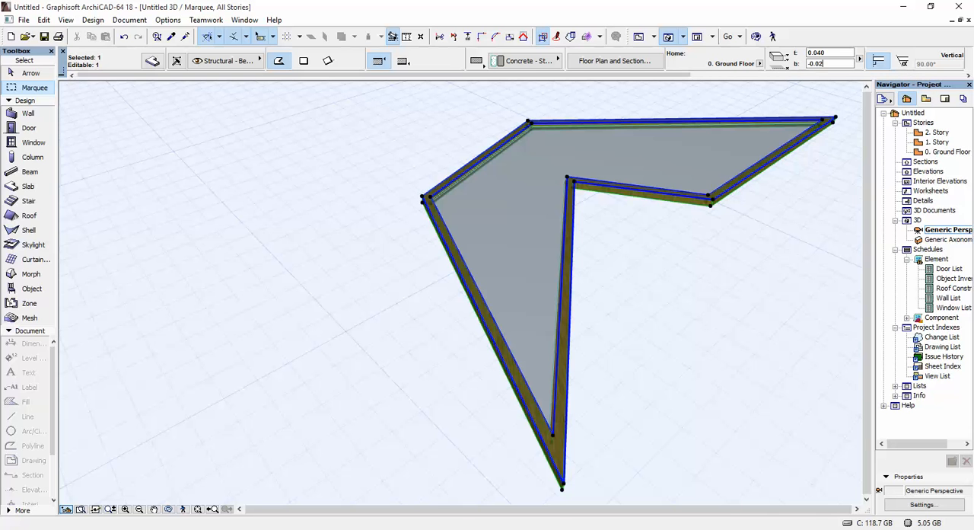
pyautogui.click(33, 86)
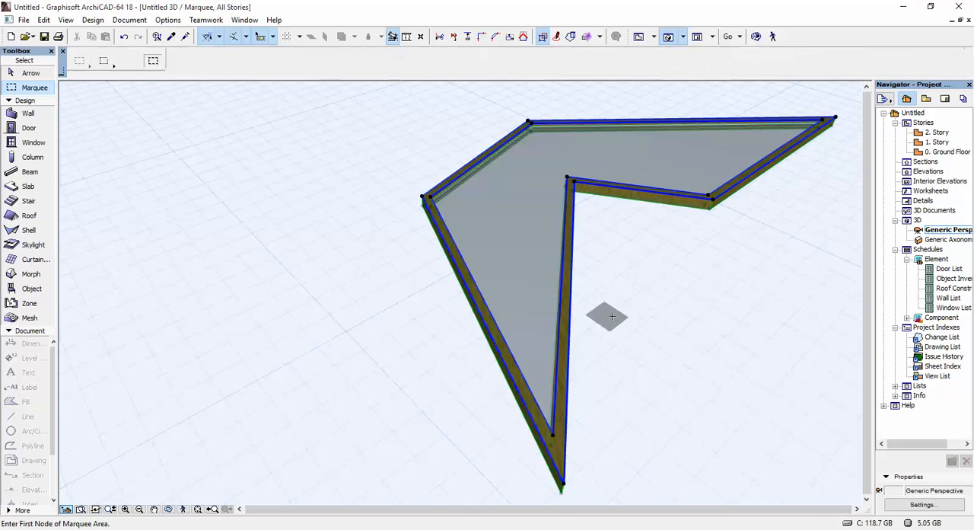
pyautogui.moveTo(609, 317); pyautogui.dragTo(532, 277)
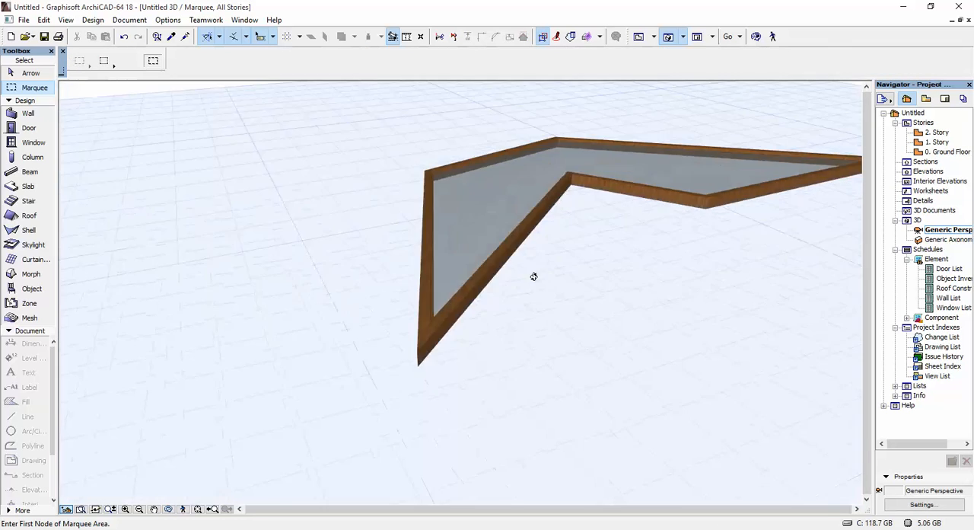
pyautogui.moveTo(532, 277); pyautogui.dragTo(414, 312)
pyautogui.write('-0.01')
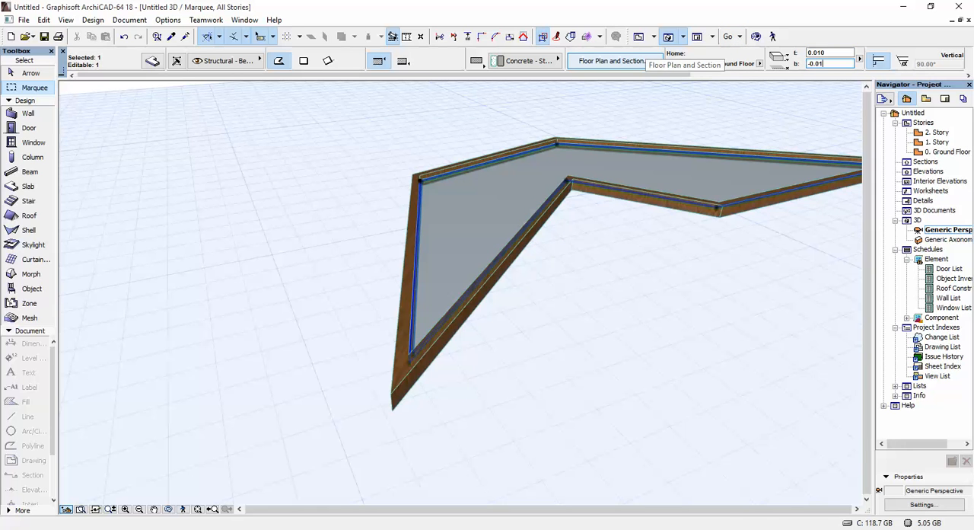
pyautogui.click(33, 87)
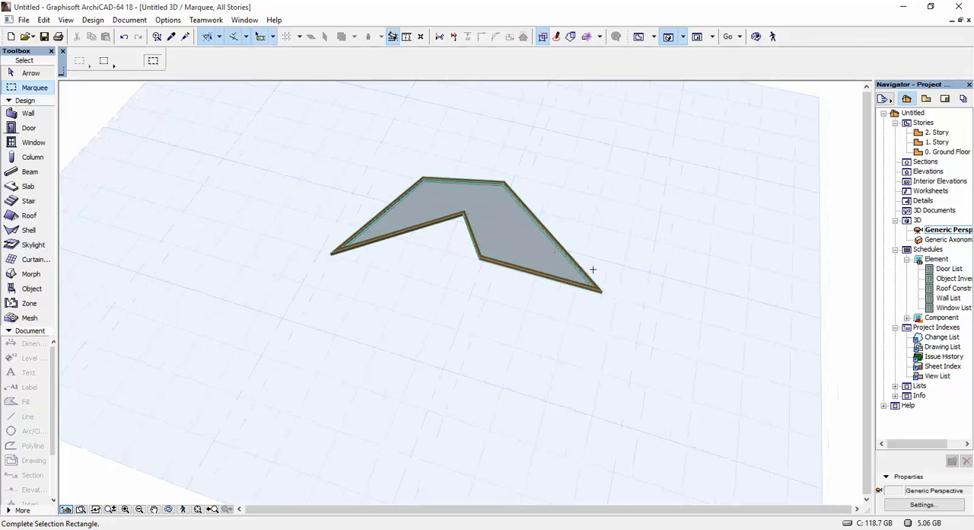
# Step: Give the three slabs new cut and uncut line pens, then return to the Ground Floor plan
pyautogui.click(464, 236)
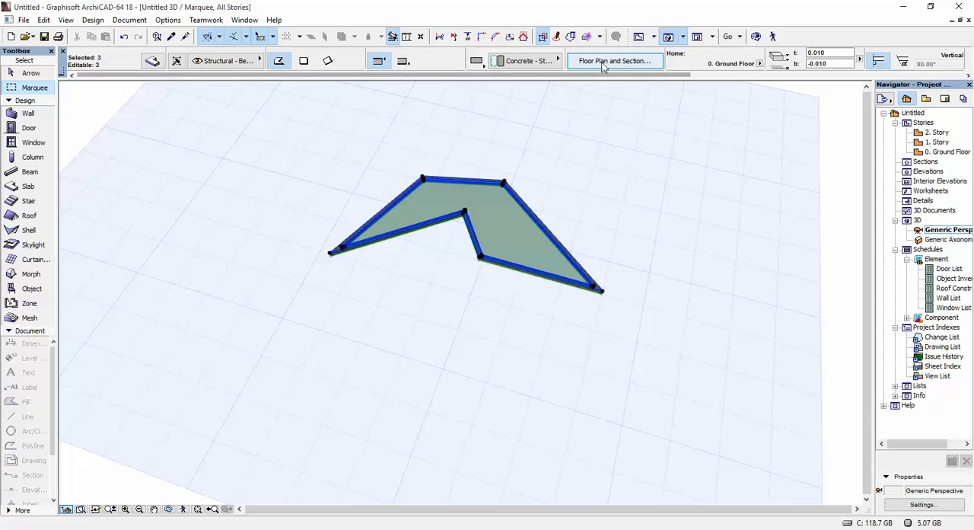
pyautogui.click(906, 110)
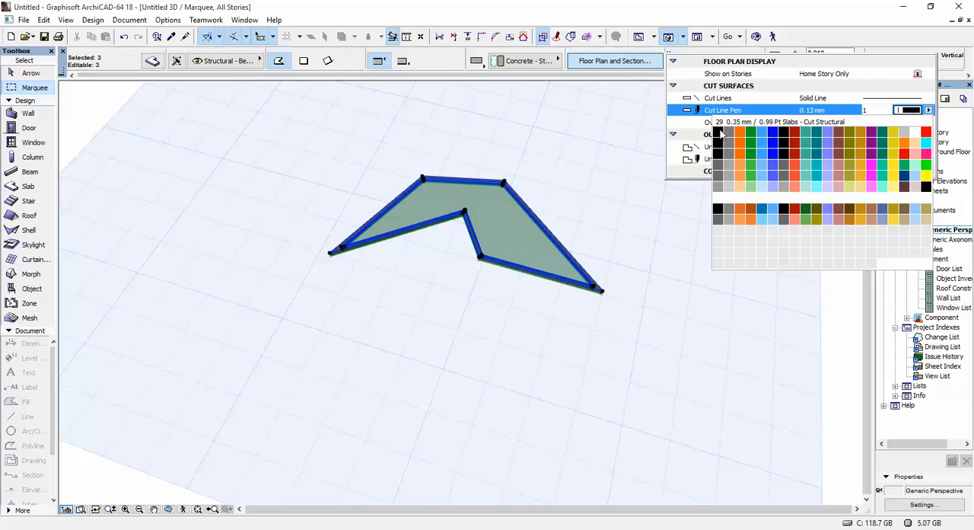
pyautogui.click(719, 131)
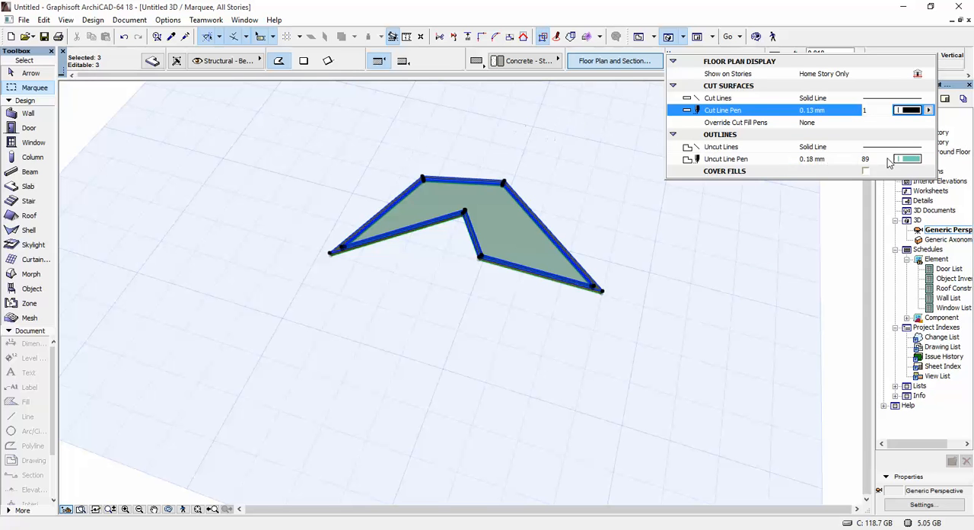
pyautogui.click(926, 159)
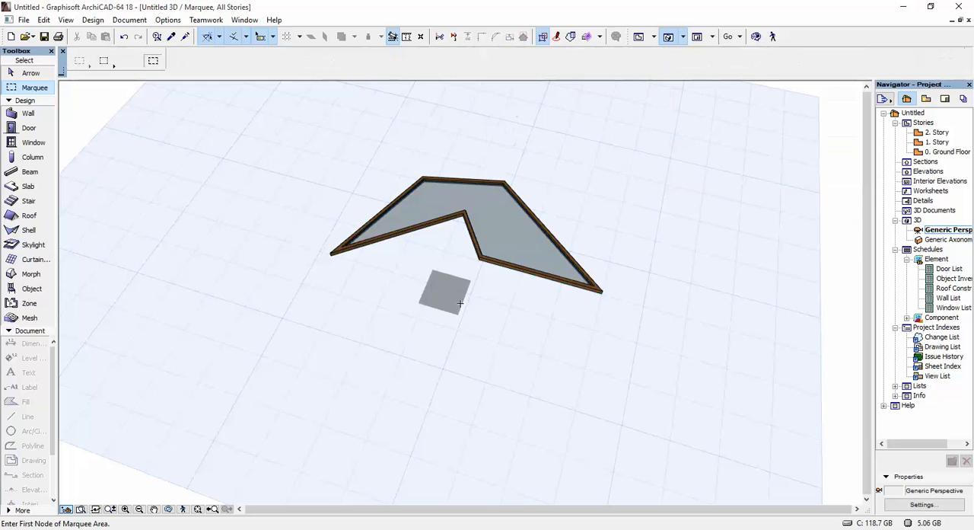
pyautogui.scroll(3)
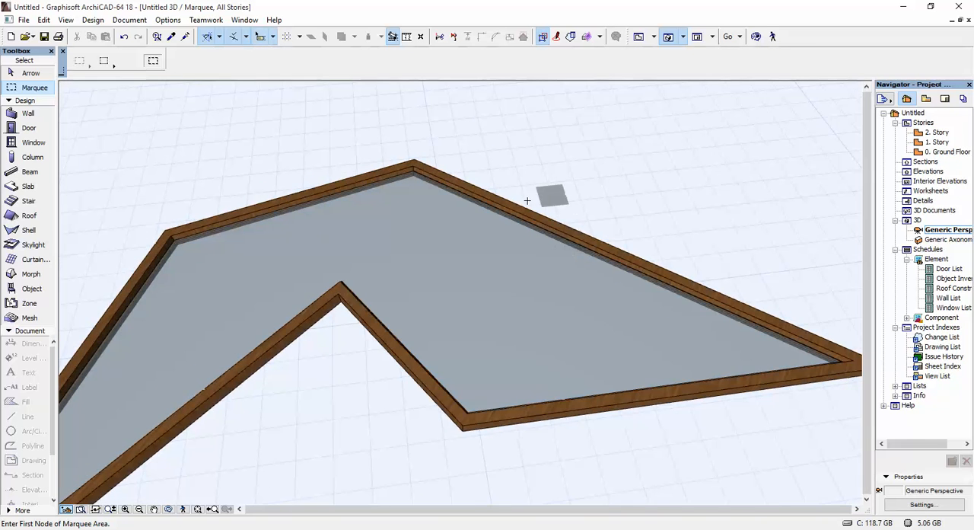
pyautogui.doubleClick(947, 152)
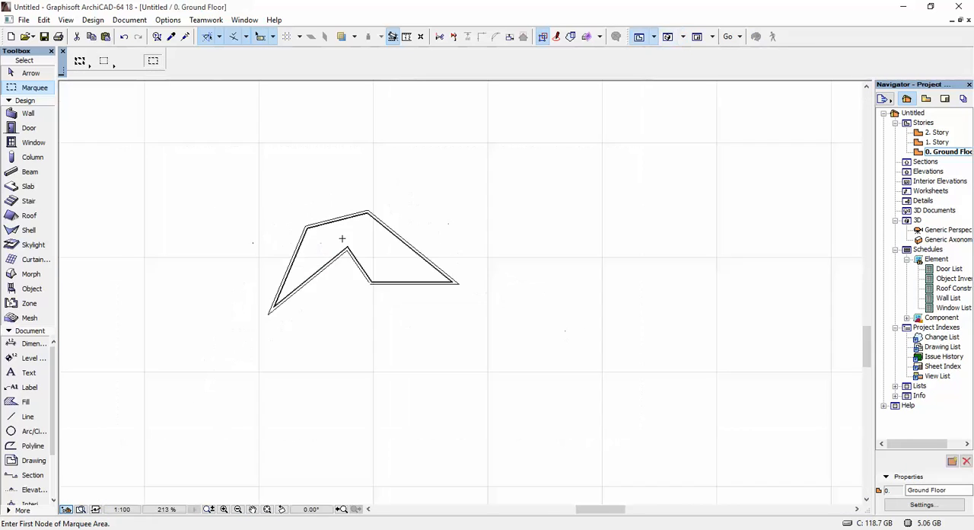
pyautogui.moveTo(96, 119); pyautogui.dragTo(669, 139)
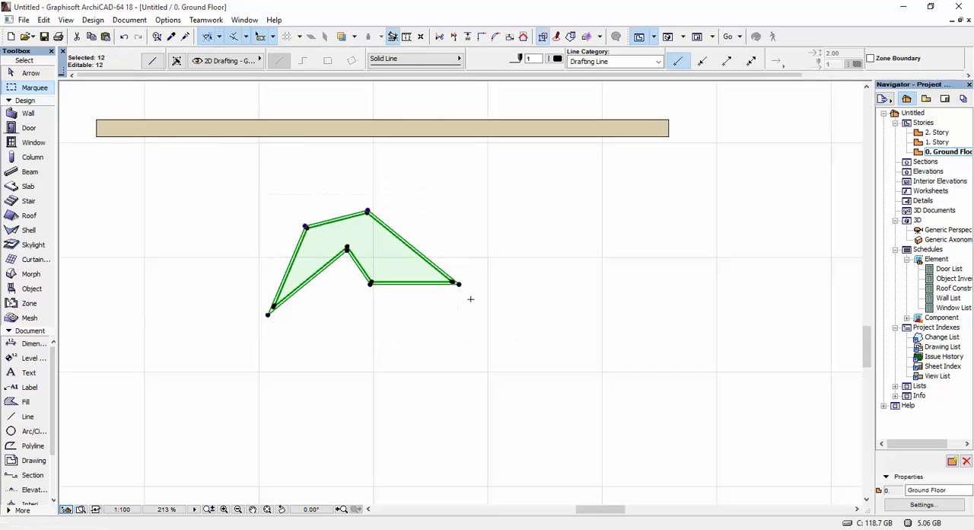
pyautogui.click(23, 20)
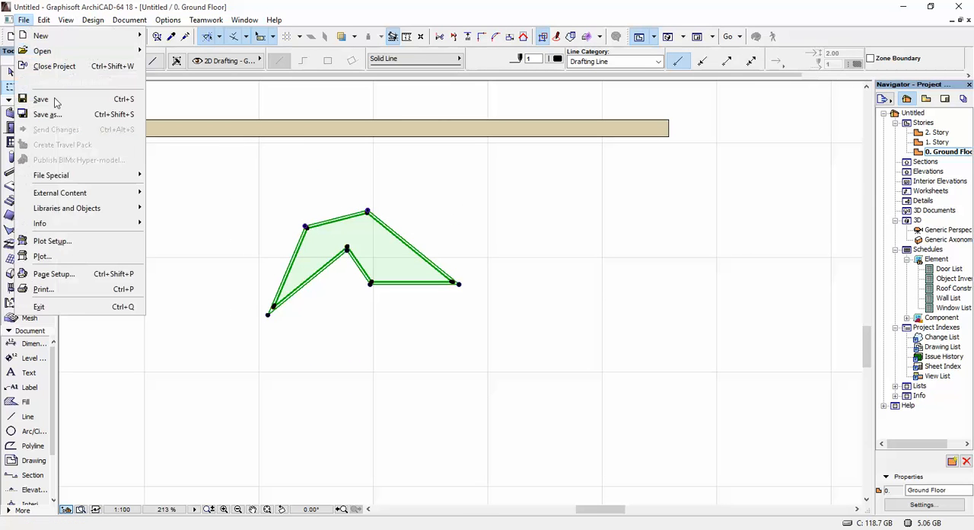
pyautogui.click(67, 207)
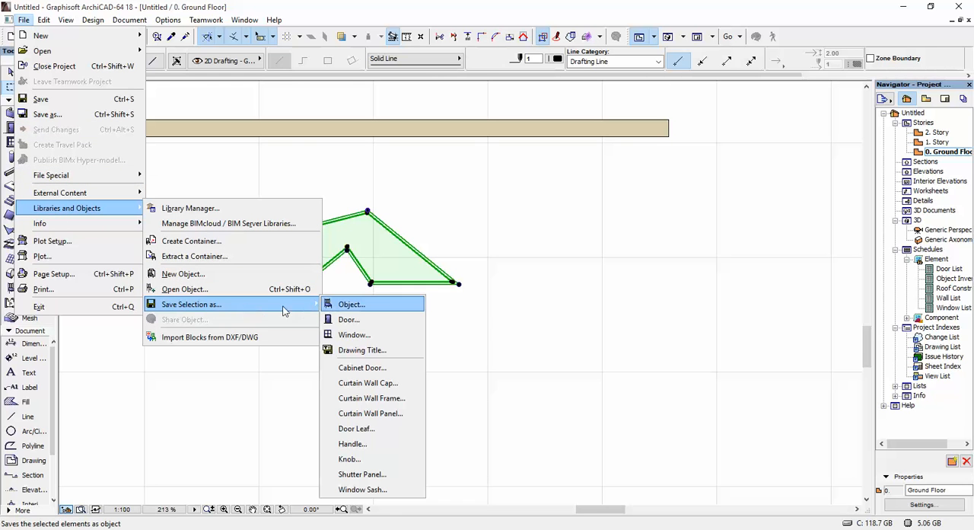
pyautogui.click(353, 335)
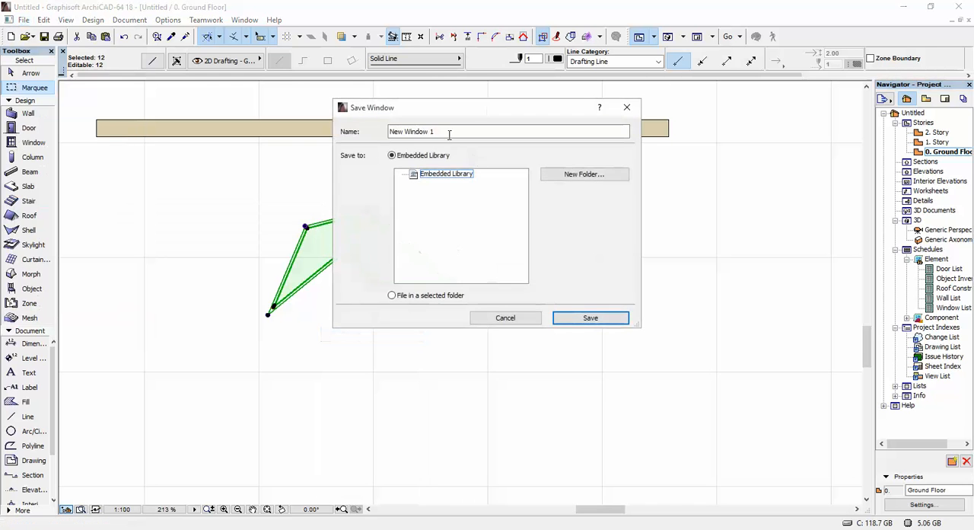
pyautogui.moveTo(590, 317)
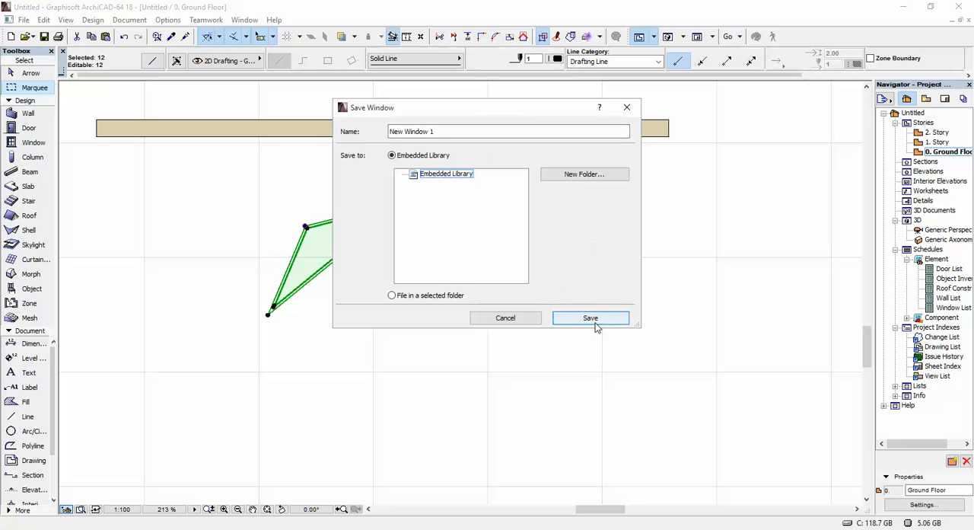
pyautogui.click(590, 316)
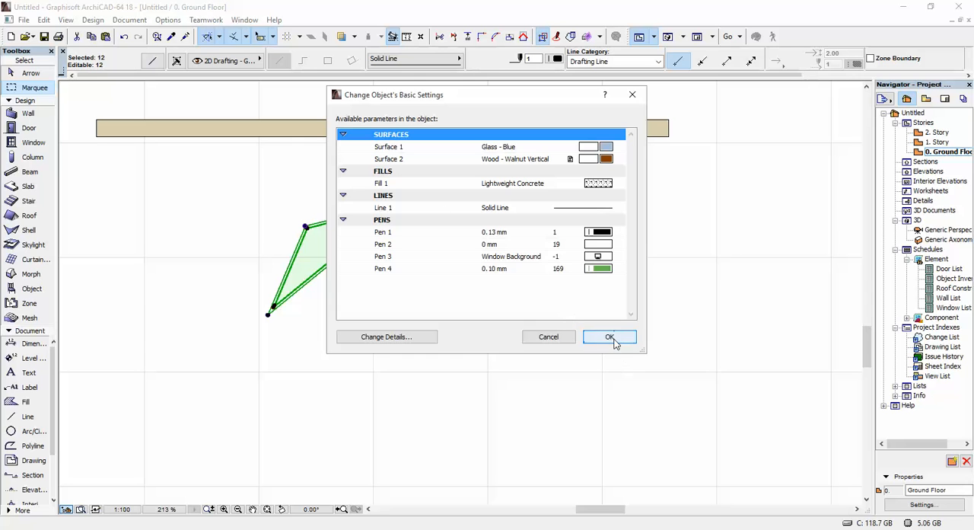
pyautogui.click(609, 336)
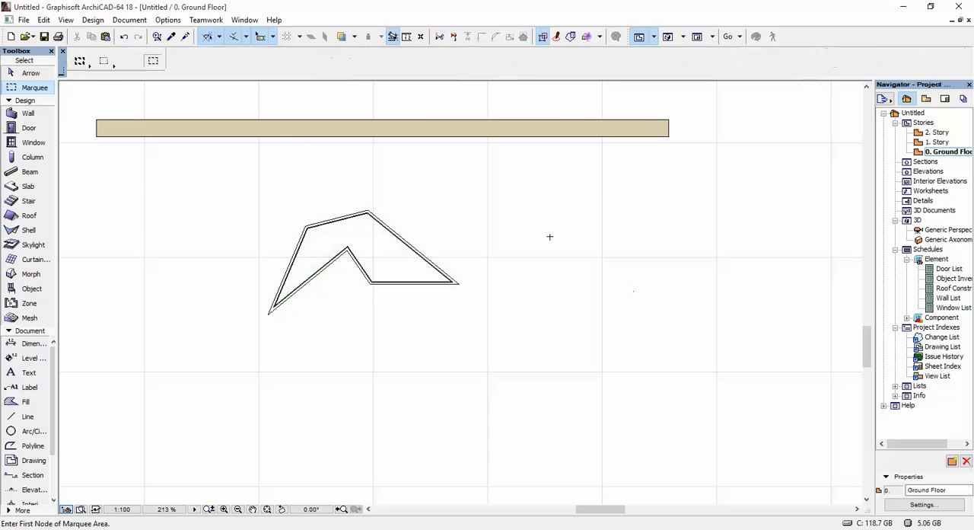
pyautogui.click(32, 287)
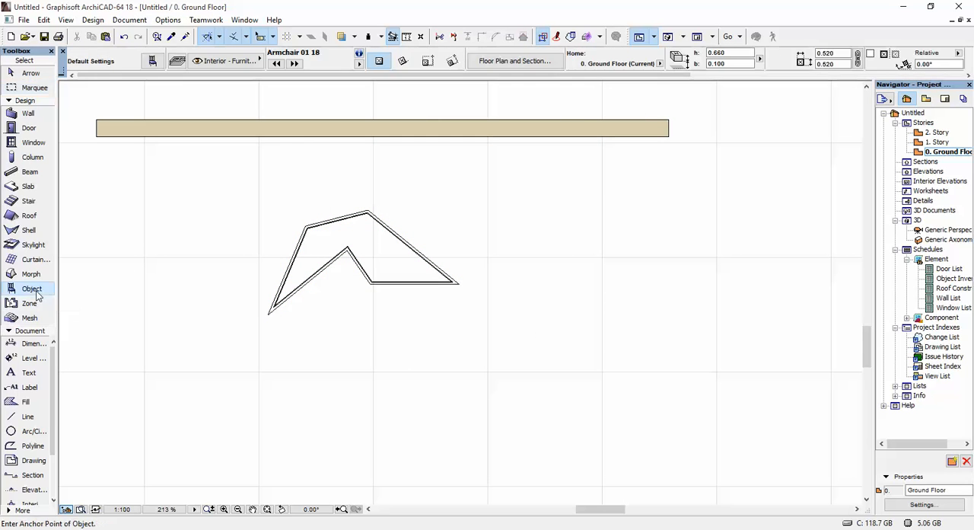
# Step: Place New Window 1 in the straight wall with Reveal to Wall Core 0.100
pyautogui.click(33, 143)
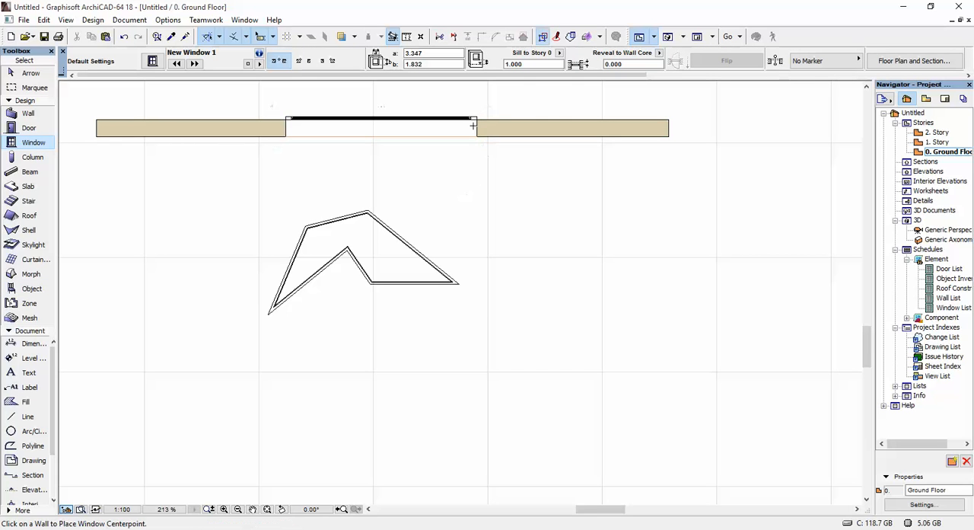
pyautogui.click(381, 122)
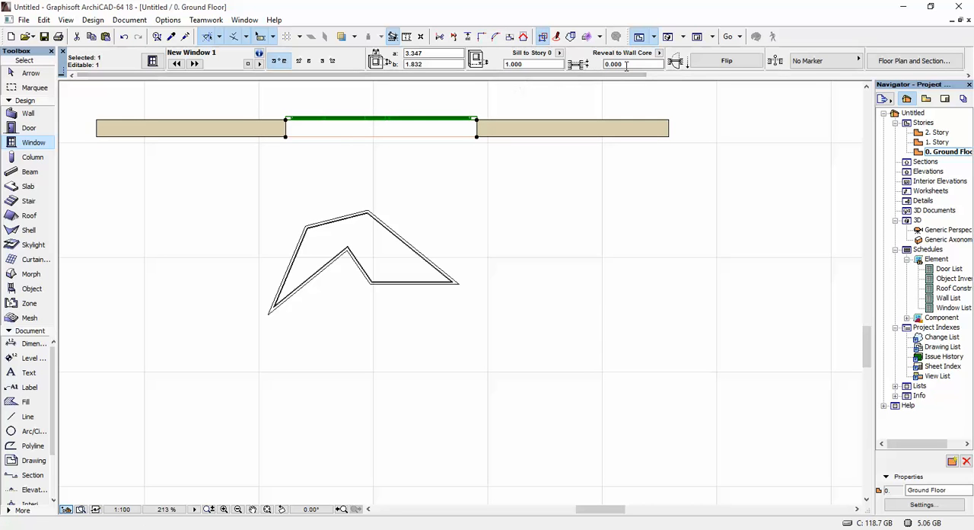
pyautogui.tripleClick(633, 64)
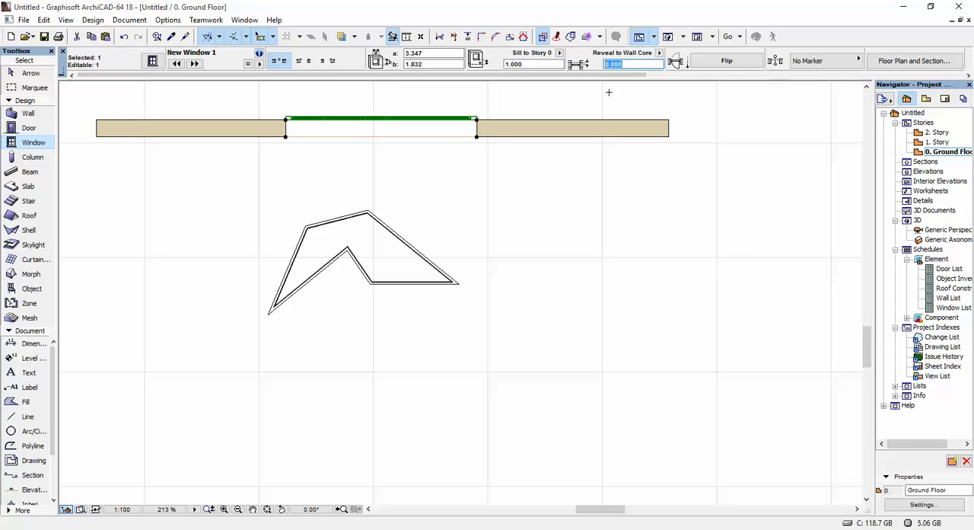
pyautogui.write('0.100')
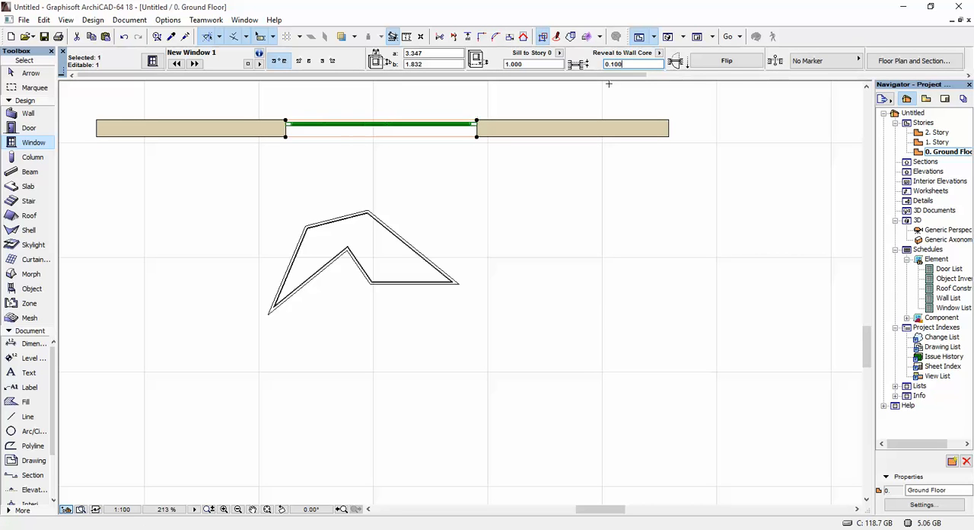
pyautogui.tripleClick(632, 64)
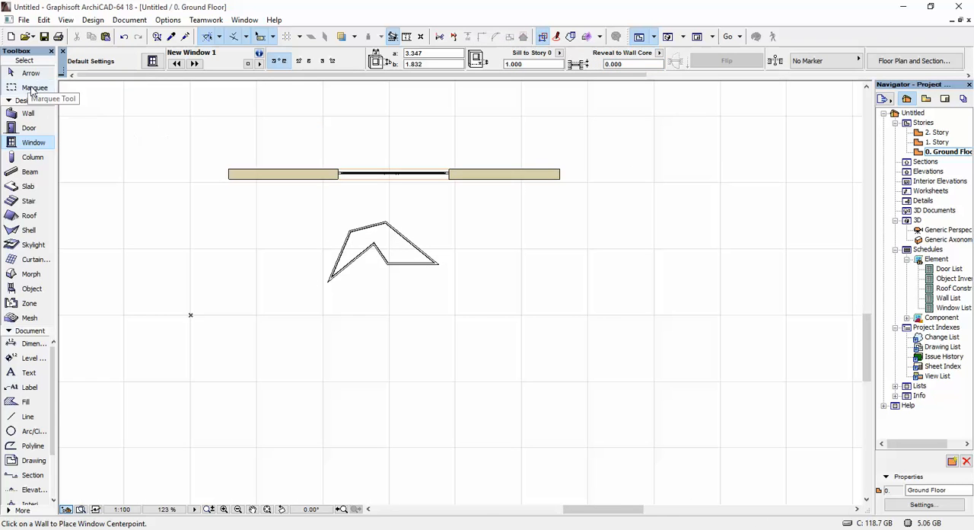
pyautogui.click(34, 87)
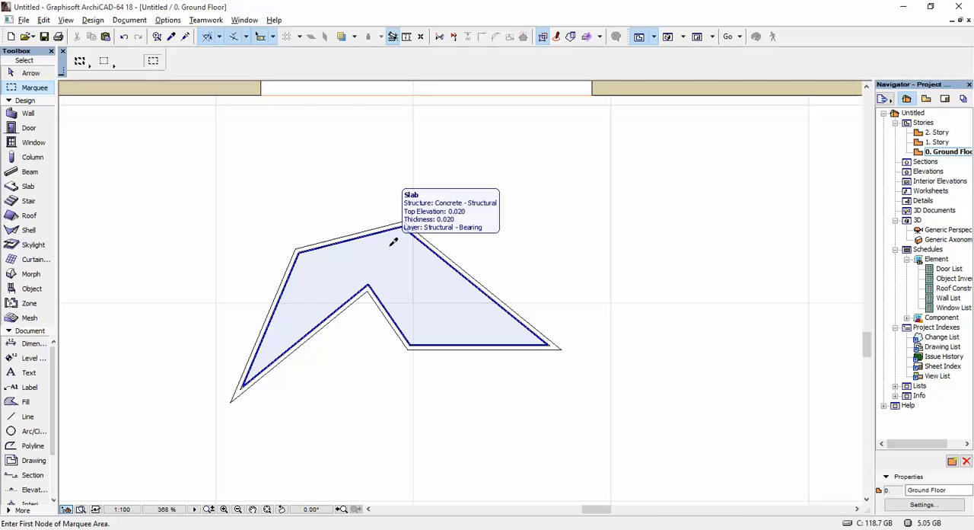
# Step: Trace a slab polygon over the angular window outline's corners on the plan
pyautogui.click(27, 185)
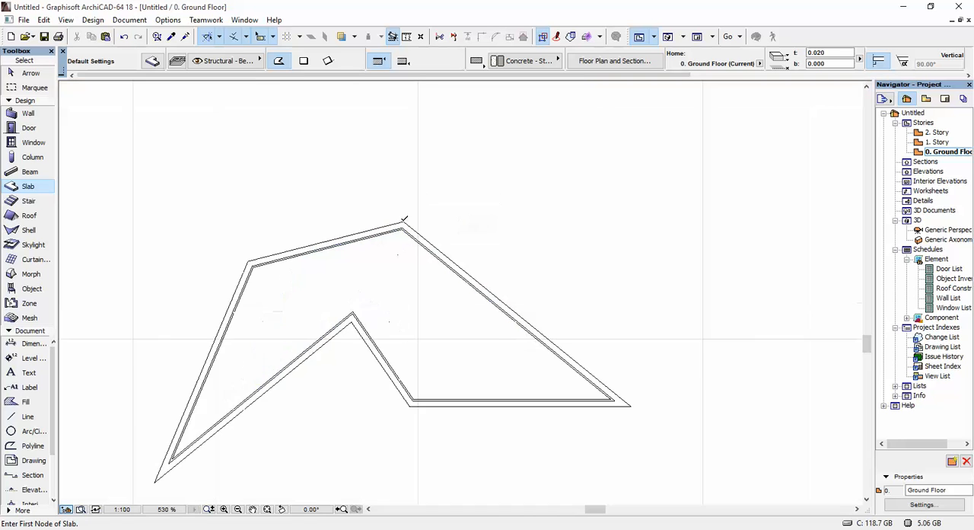
pyautogui.scroll(3)
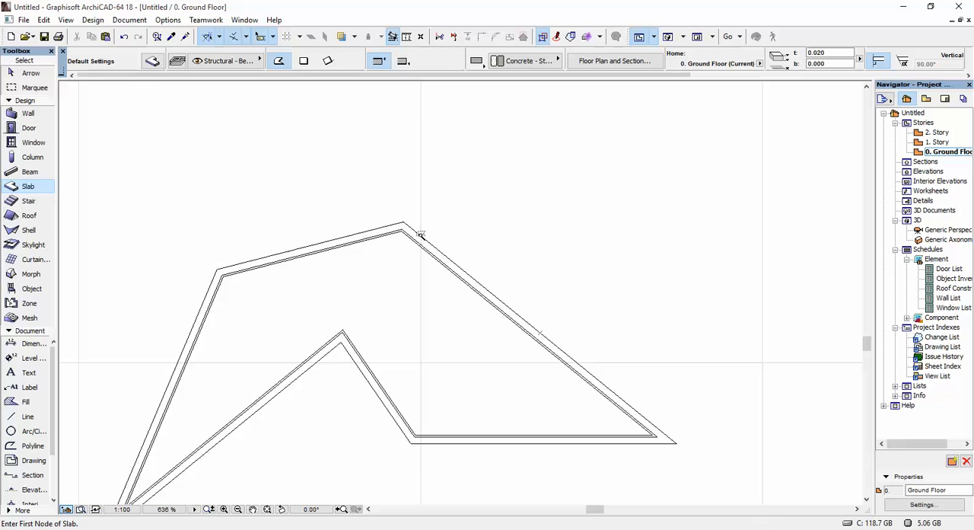
pyautogui.click(411, 252)
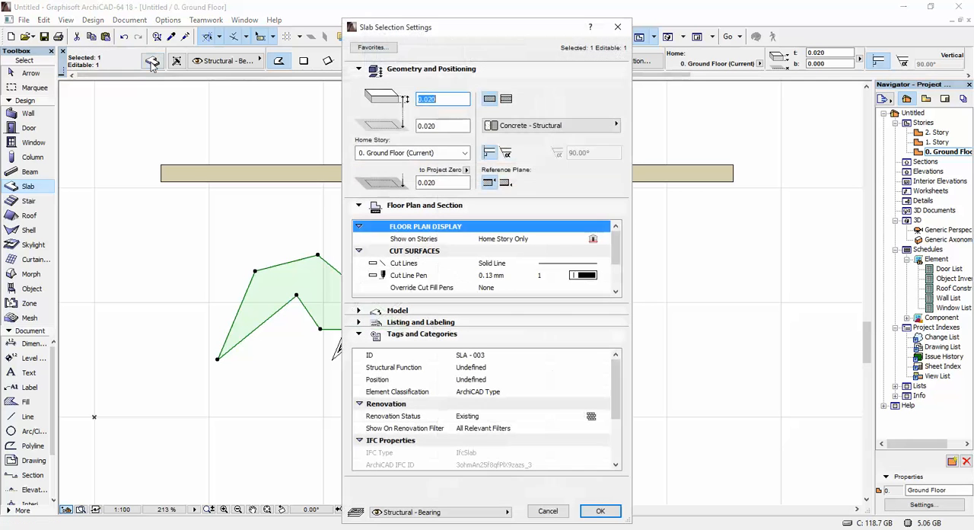
pyautogui.moveTo(97, 103)
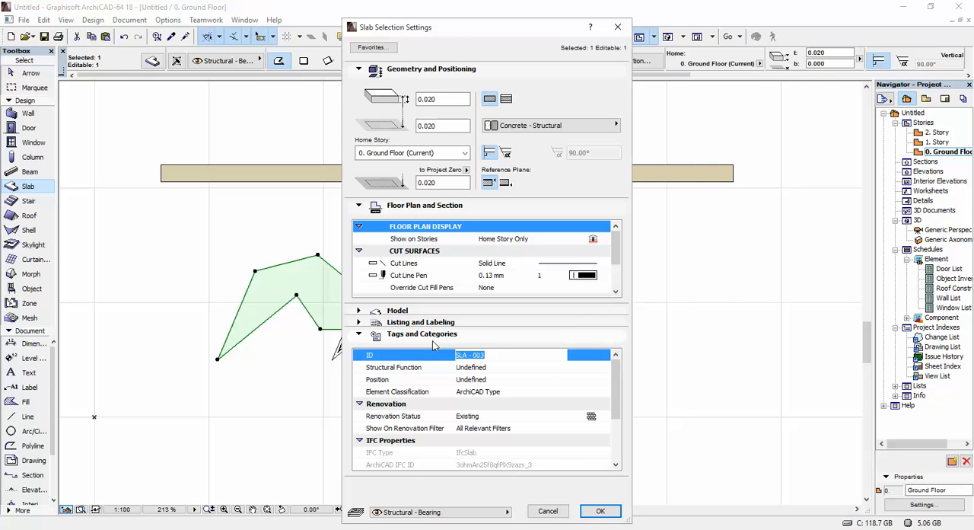
# Step: Replace the slab ID with 'wallhole' in Tags and Categories and confirm
pyautogui.write('WA')
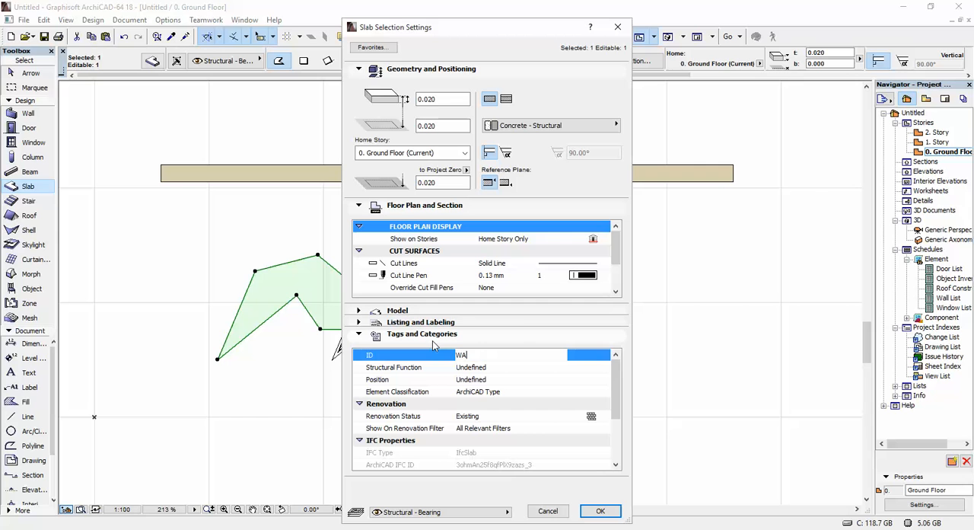
pyautogui.press('Backspace')
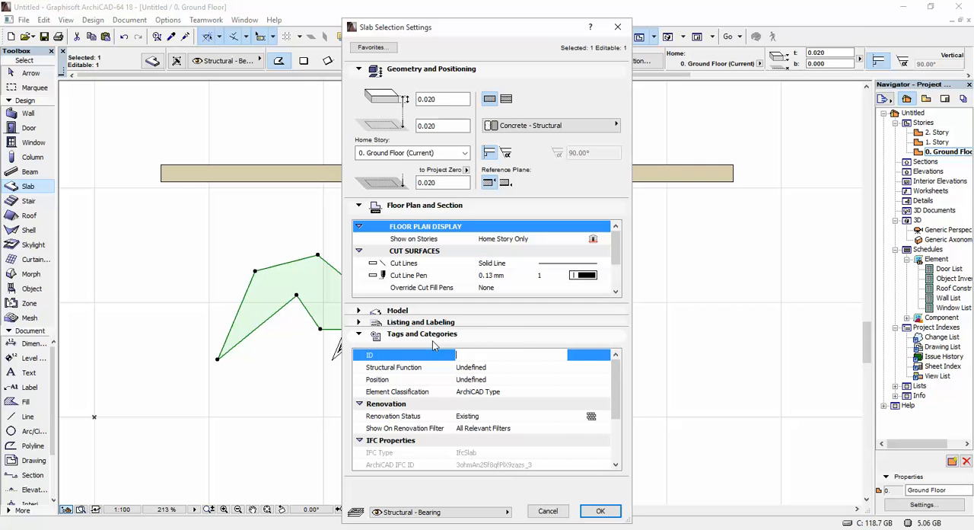
pyautogui.write('wallhole')
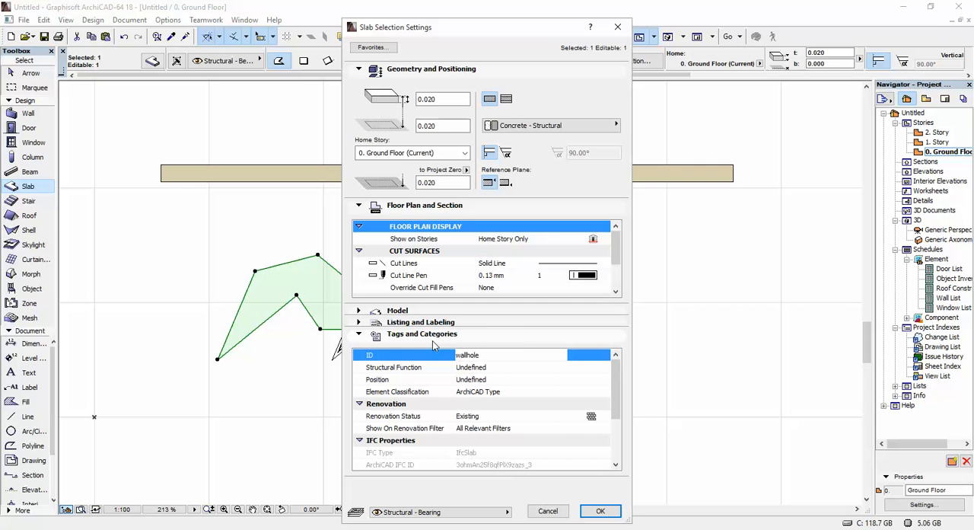
pyautogui.click(600, 511)
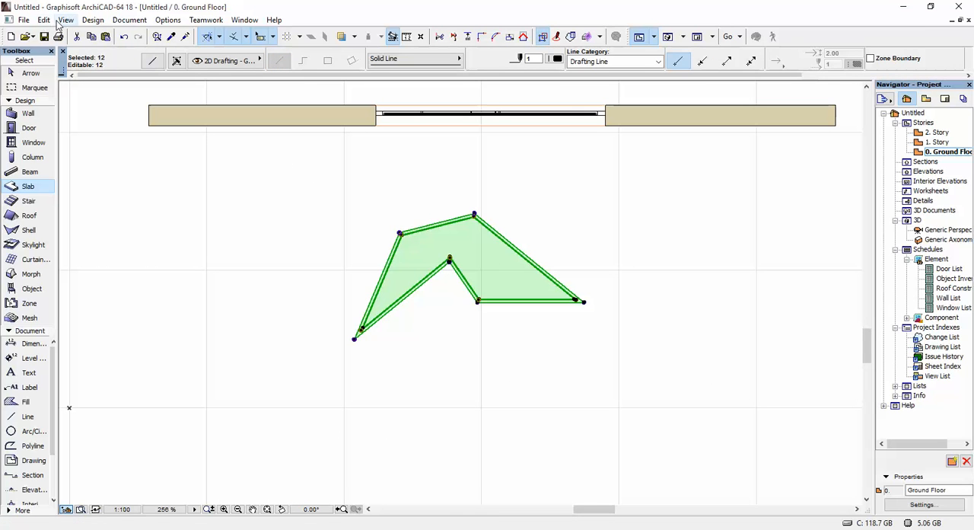
# Step: Save the wallhole slab selection into the embedded library as window 'New Window 2', accepting default surfaces and pens
pyautogui.click(25, 19)
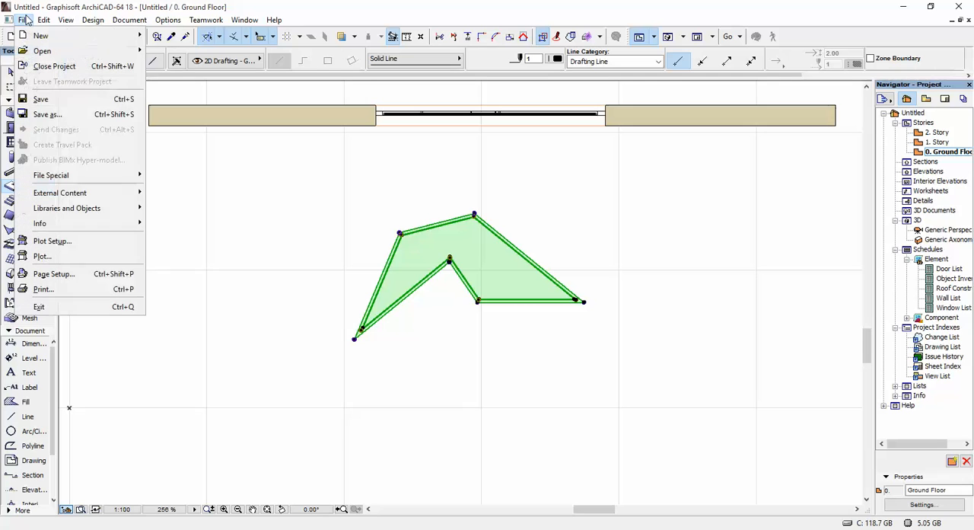
pyautogui.moveTo(67, 207)
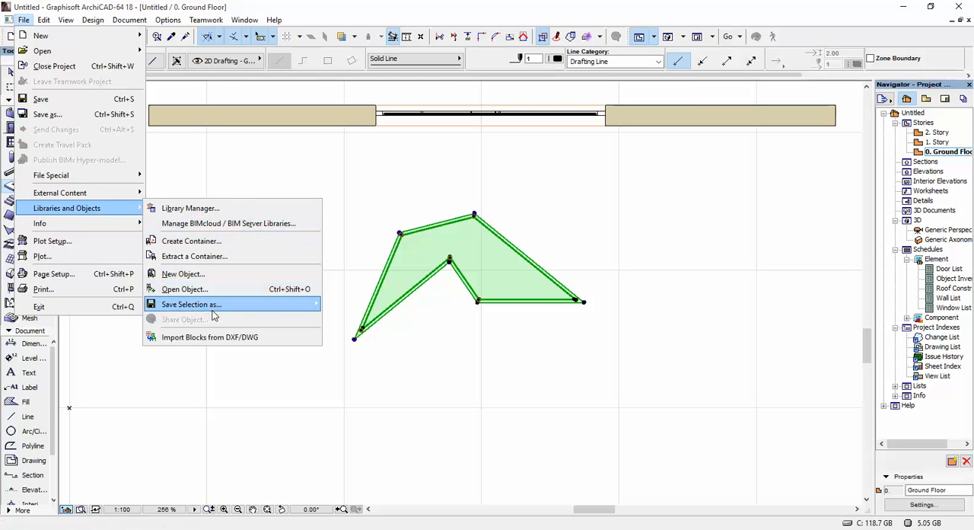
pyautogui.click(191, 305)
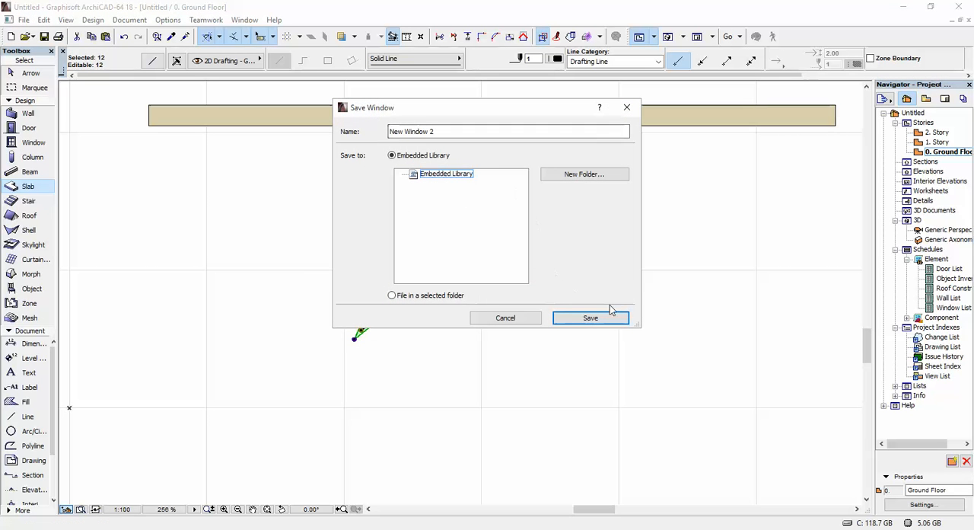
pyautogui.click(590, 316)
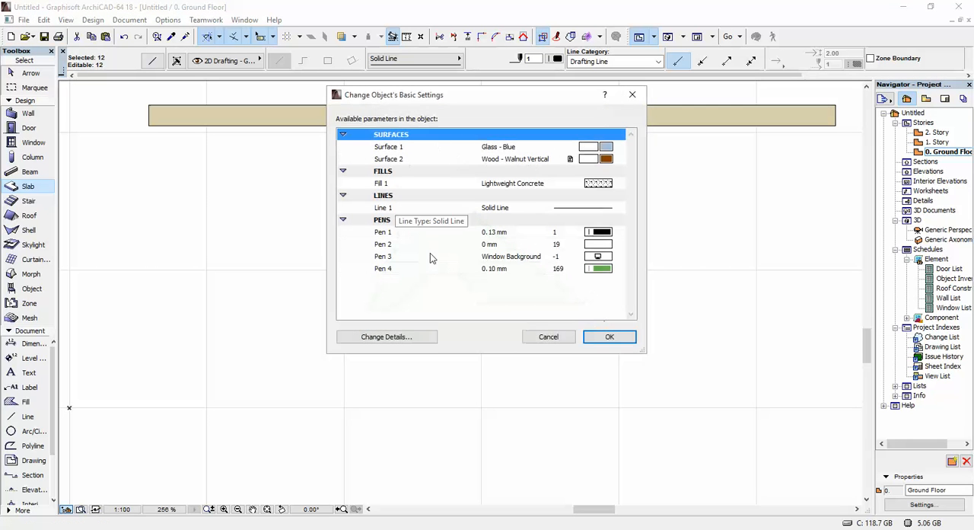
pyautogui.click(609, 336)
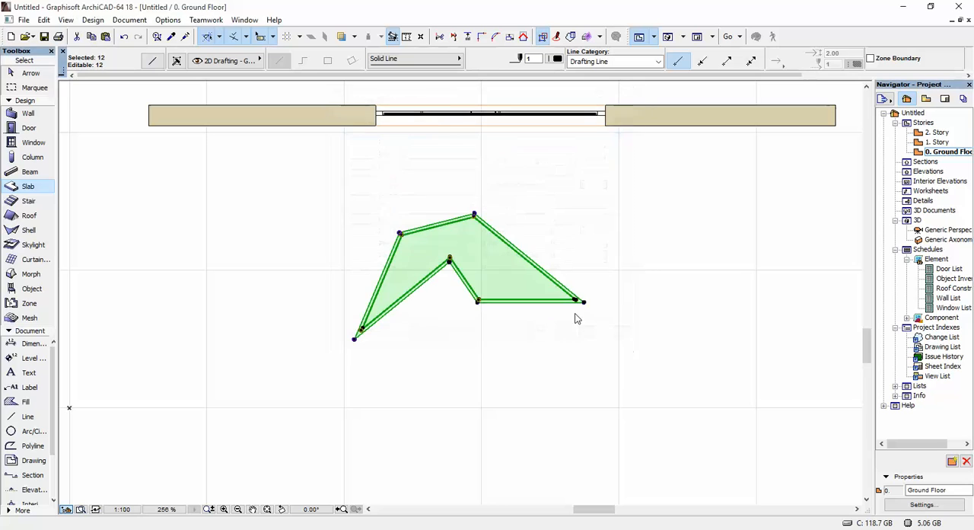
pyautogui.click(27, 186)
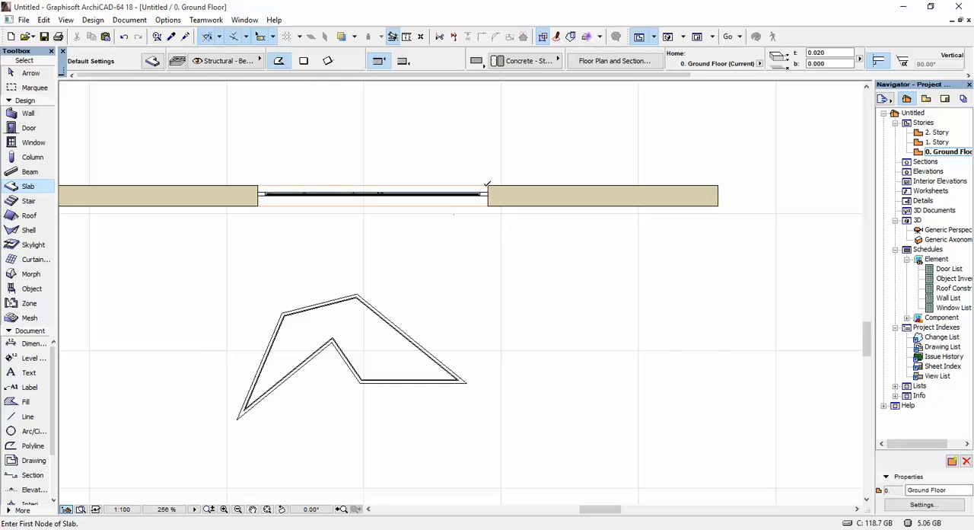
# Step: Place New Window 2 on the wall in the Generic Perspective view, cutting a second angular opening
pyautogui.doubleClick(949, 229)
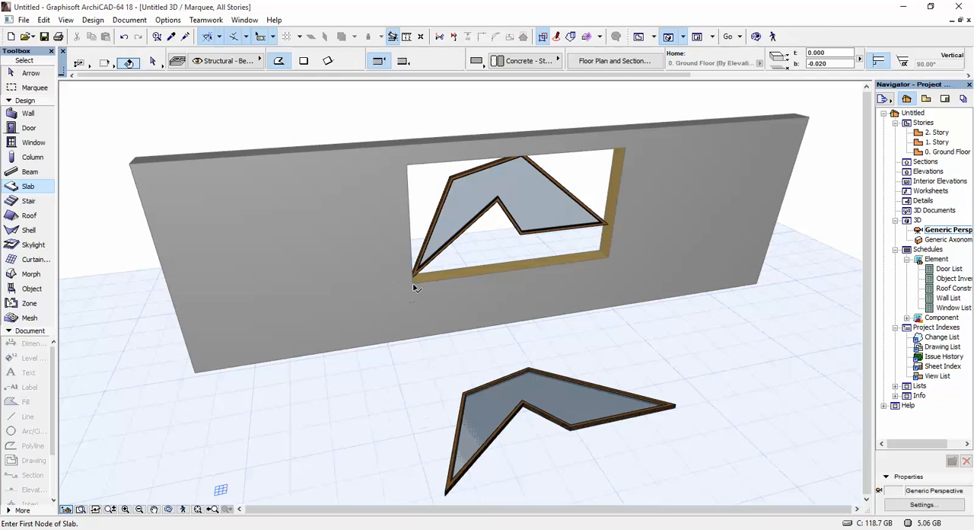
pyautogui.click(505, 213)
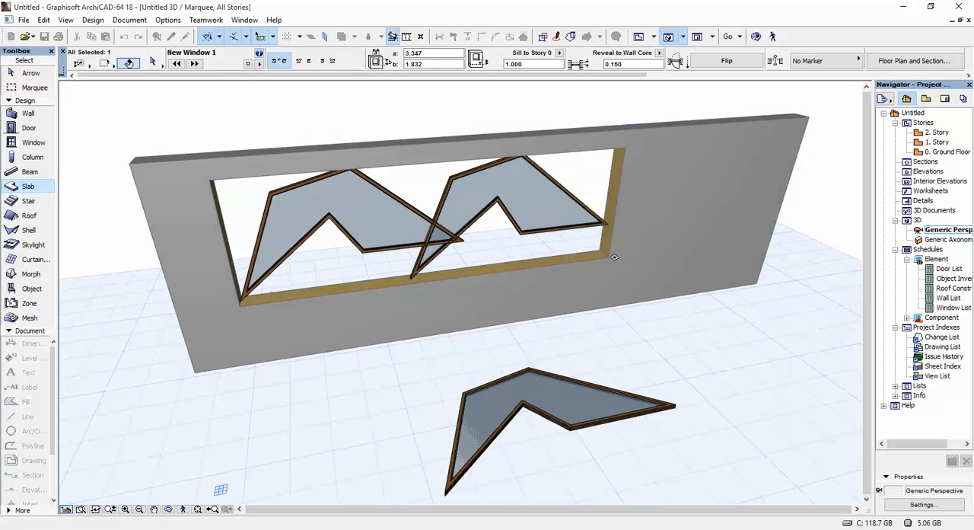
pyautogui.click(617, 205)
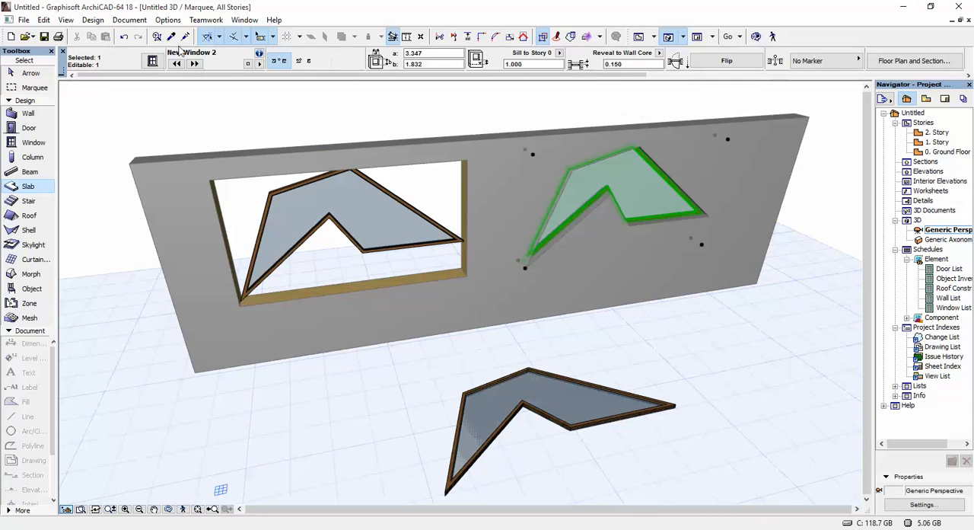
pyautogui.click(27, 185)
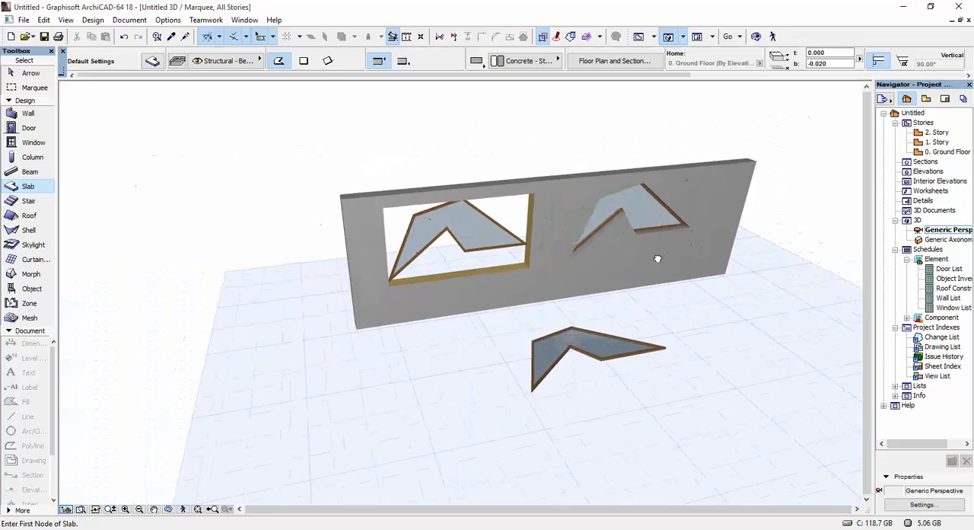